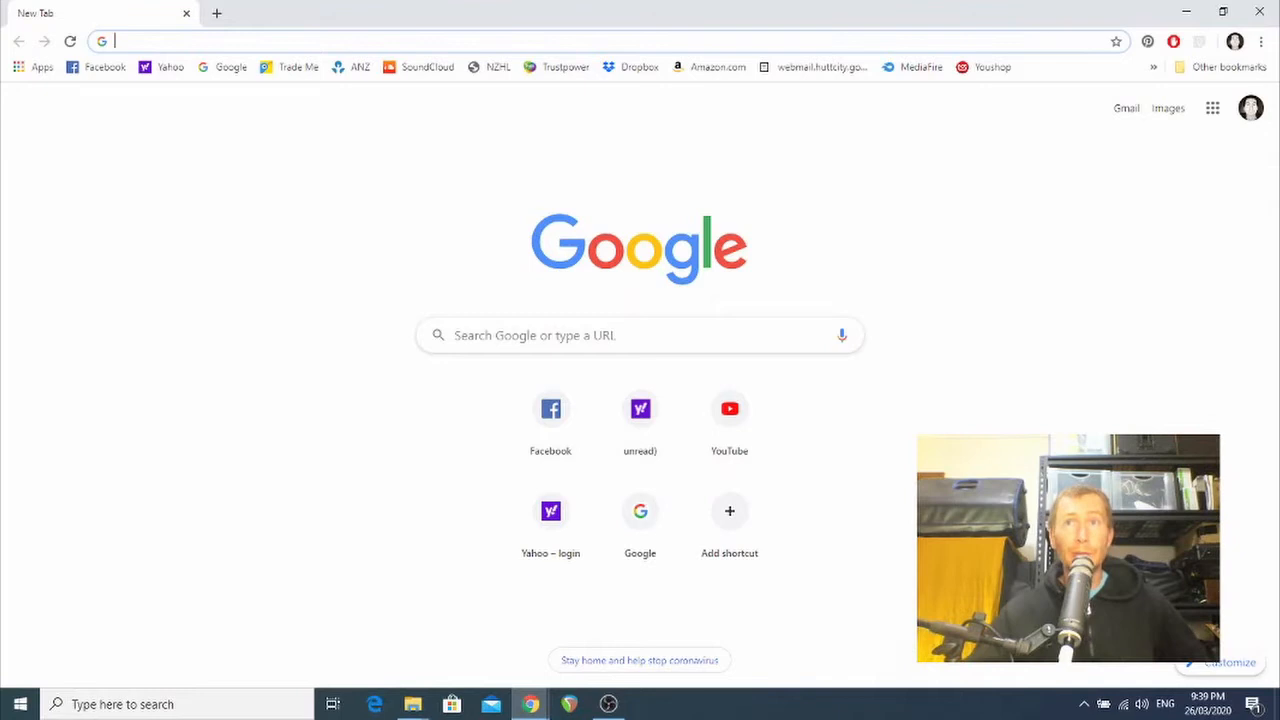
mouse_move(625, 330)
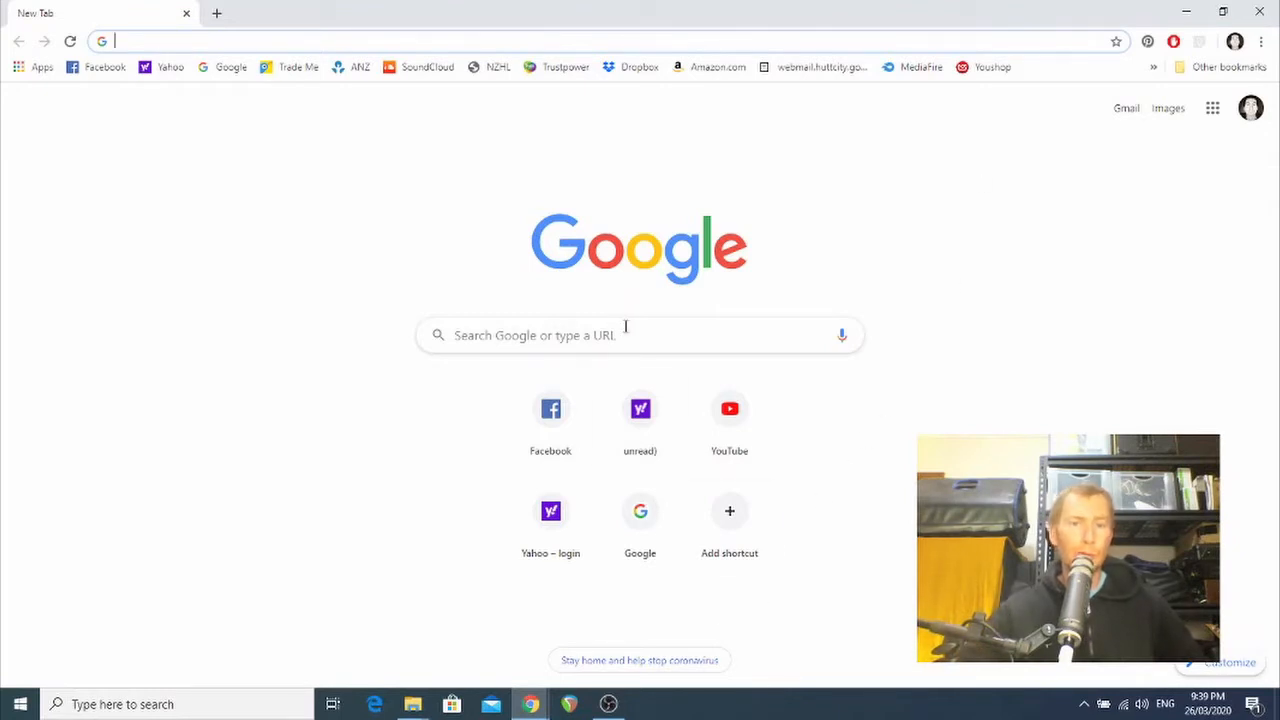
Search the web for 'reaper' and open the official 'REAPER | Audio Production Without Limits' site
text(r)
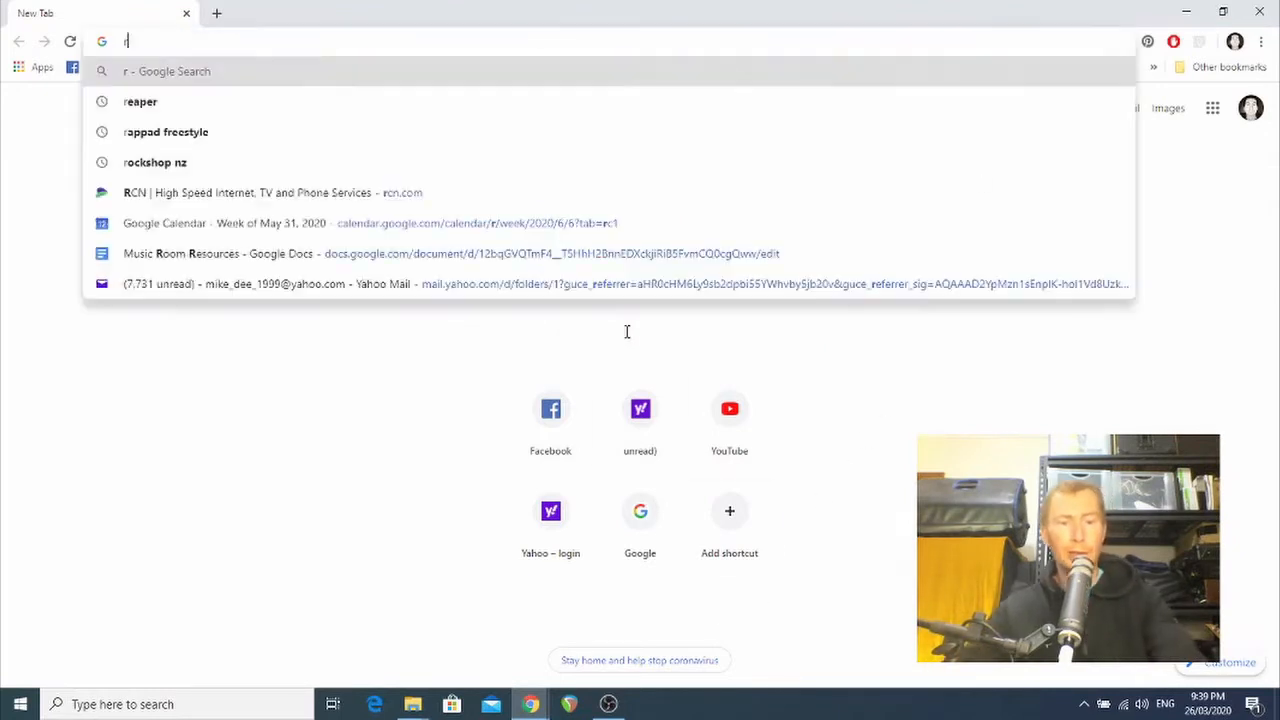
text(eaper daw)
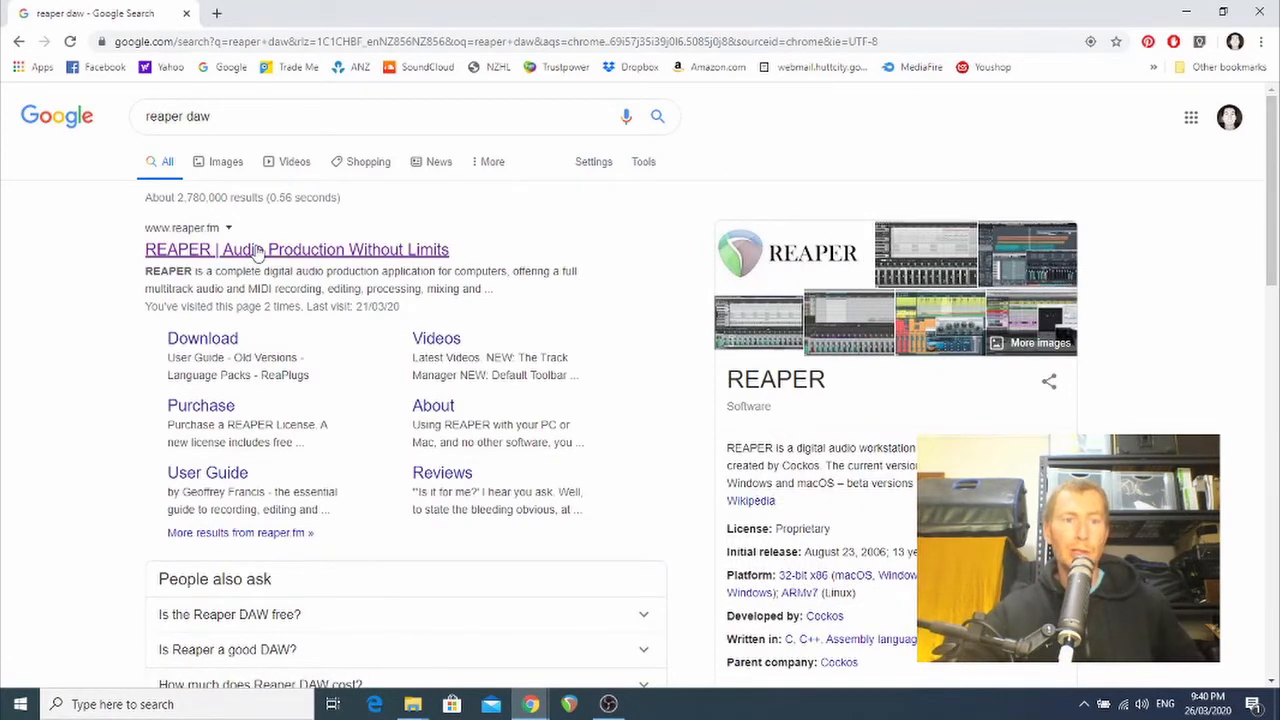
click(262, 249)
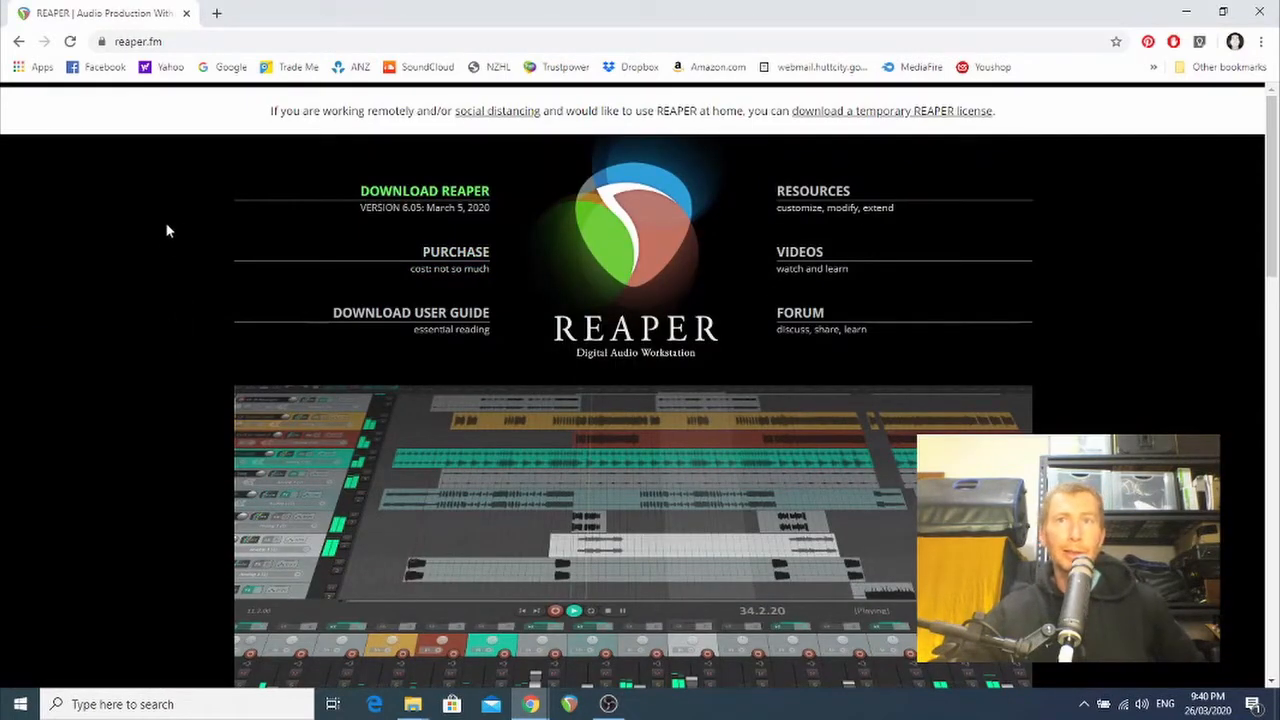
mouse_move(426, 197)
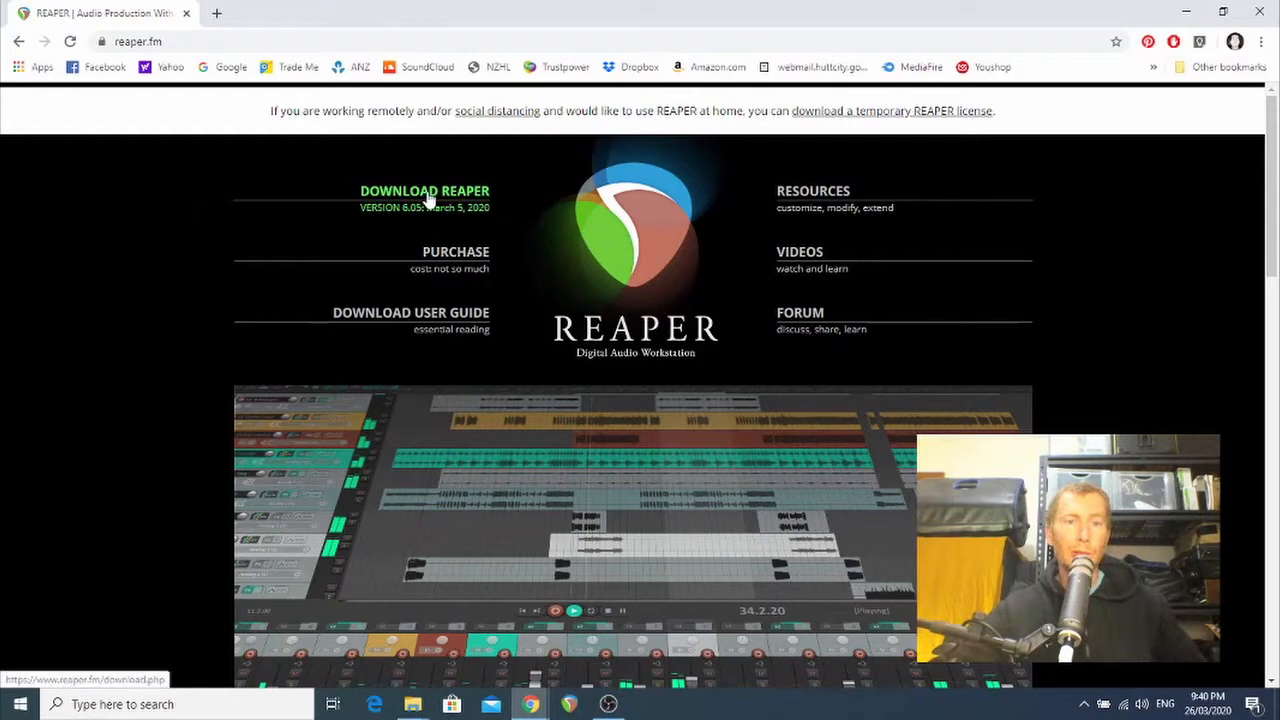
Go to the REAPER download page and scroll to the Windows, macOS and Linux installers
click(424, 190)
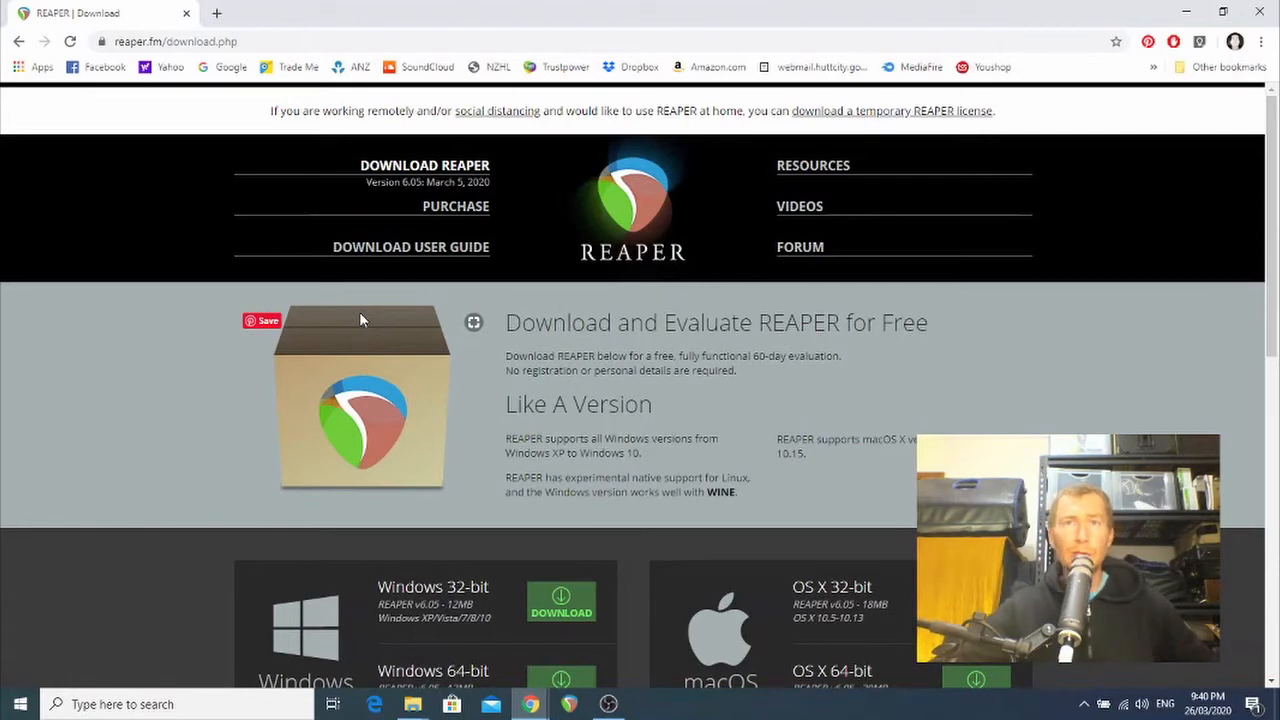
scroll(down, 3)
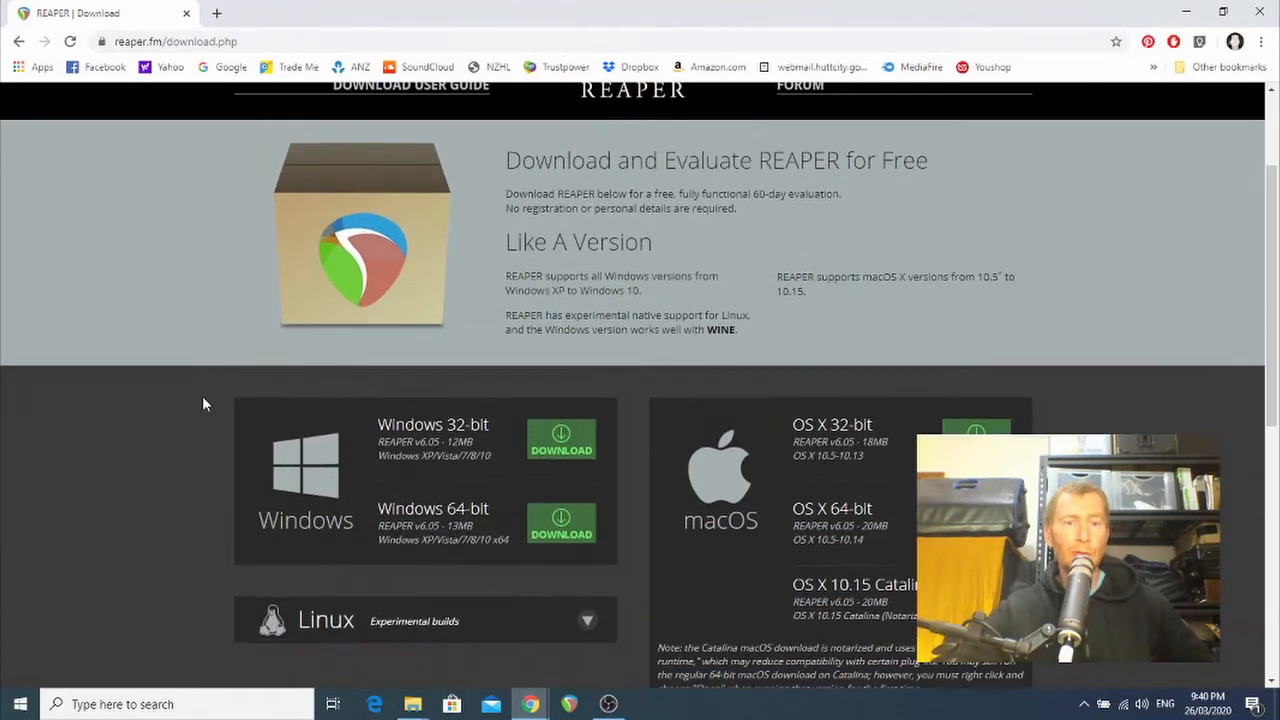
scroll(down, 3)
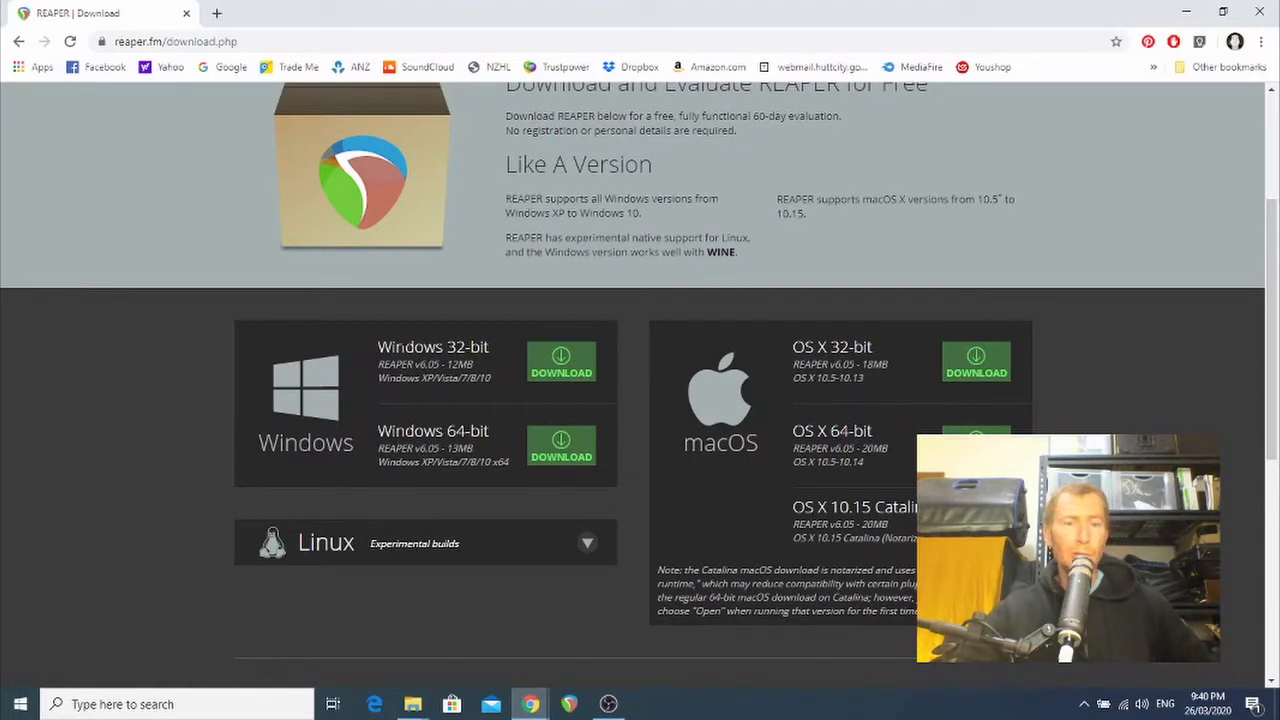
mouse_move(835, 413)
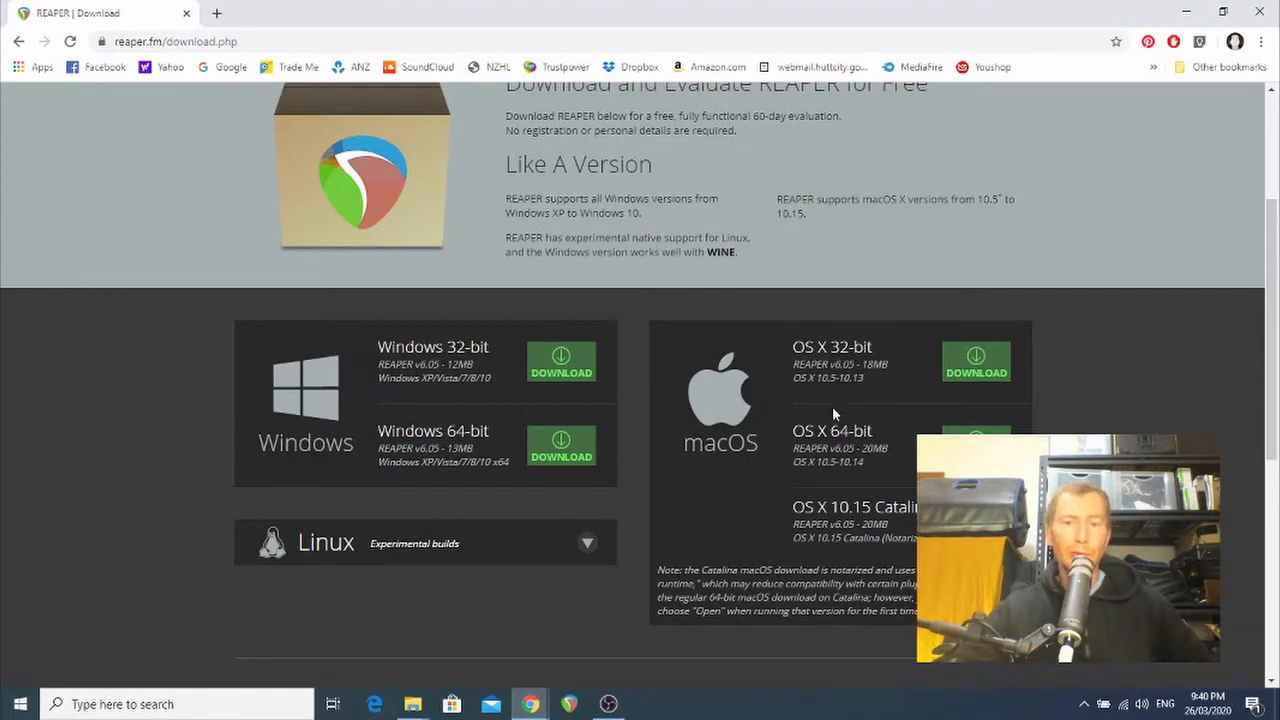
mouse_move(882, 459)
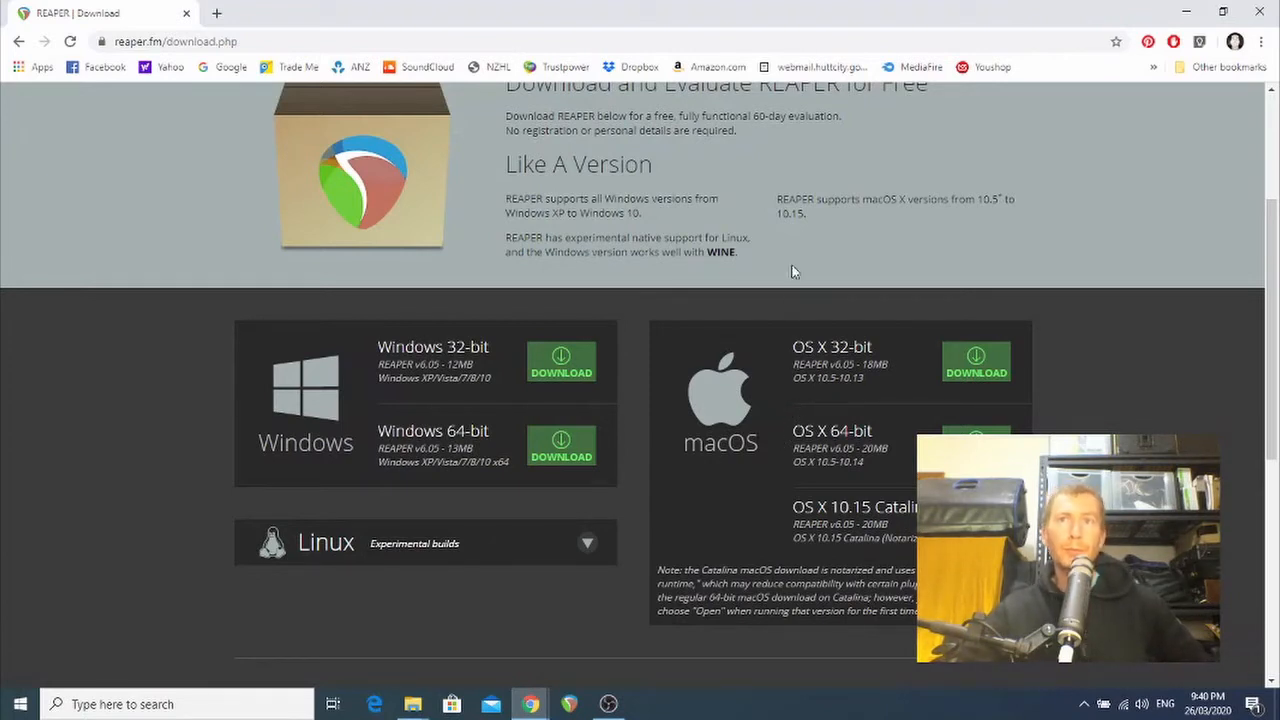
mouse_move(647, 477)
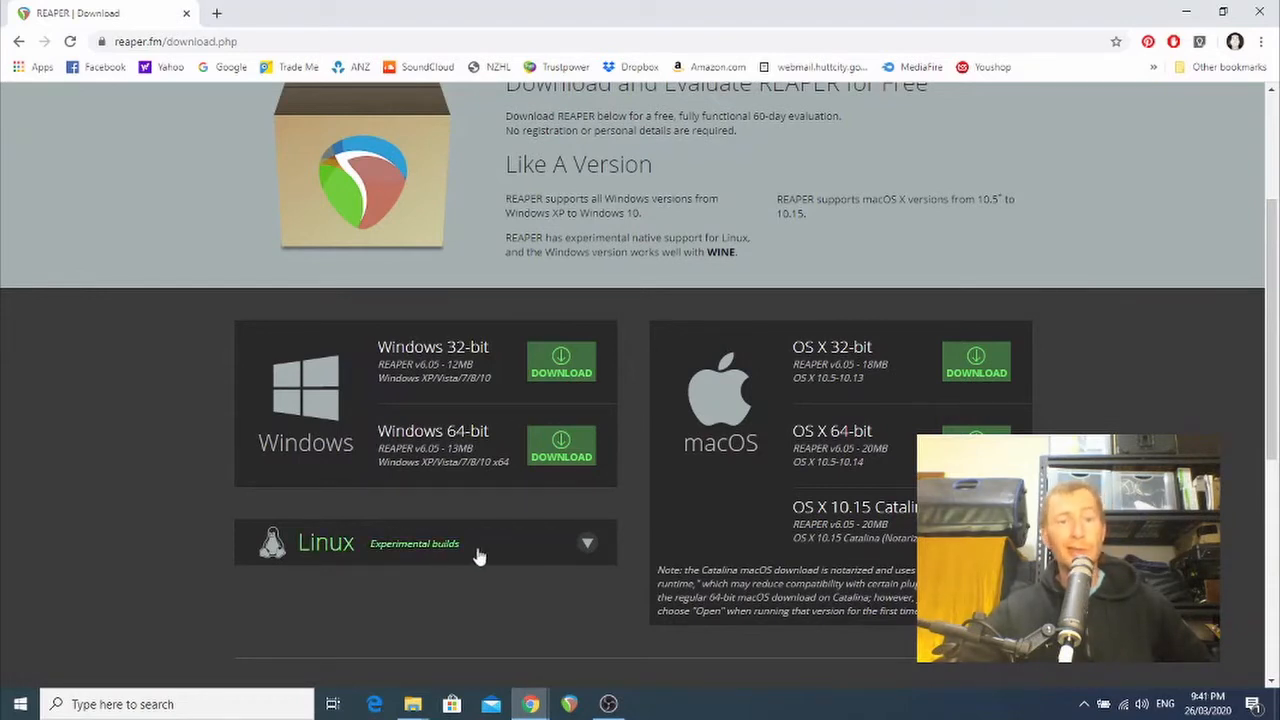
mouse_move(700, 252)
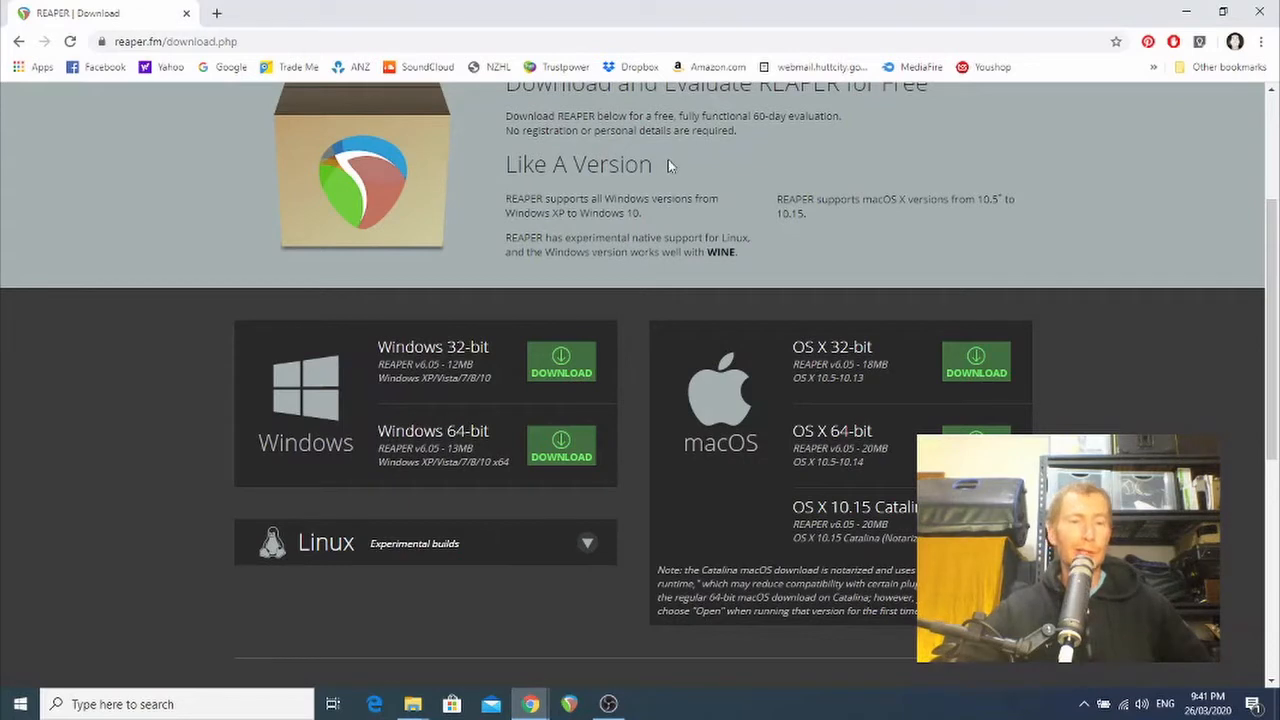
mouse_move(558, 445)
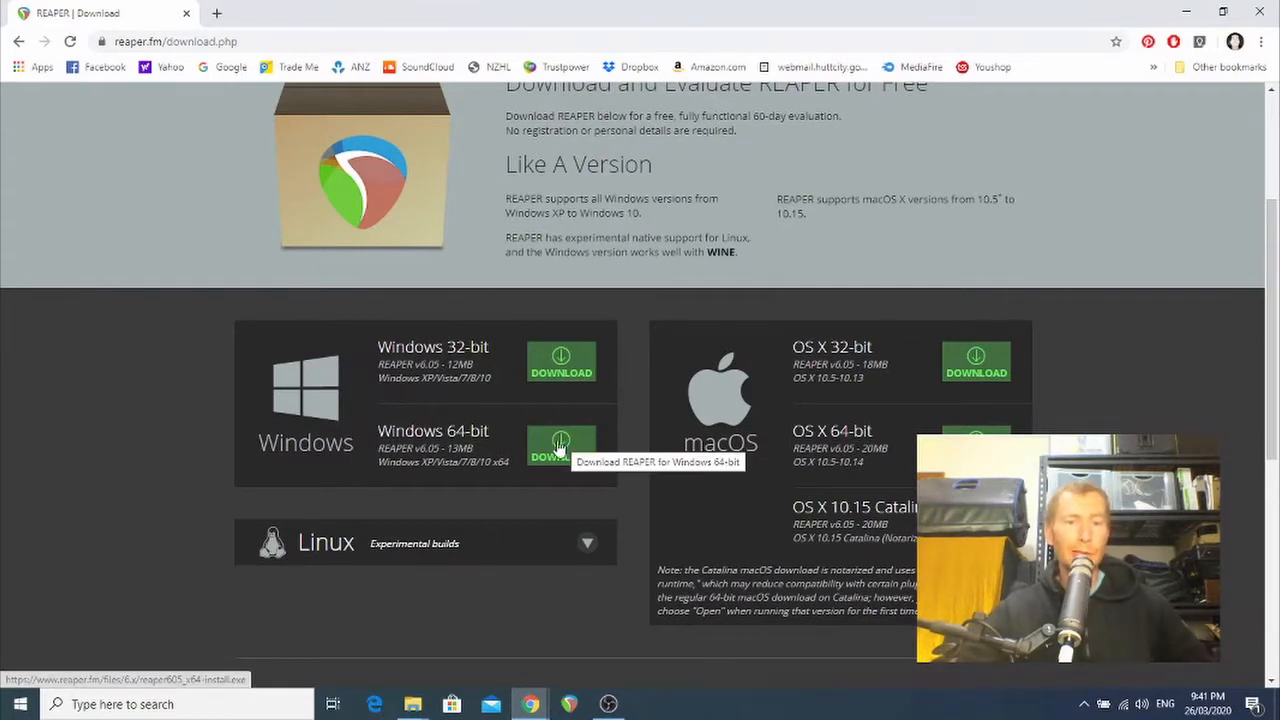
Download the Windows 64-bit REAPER installer (about 12.9 MB) and run it
click(561, 446)
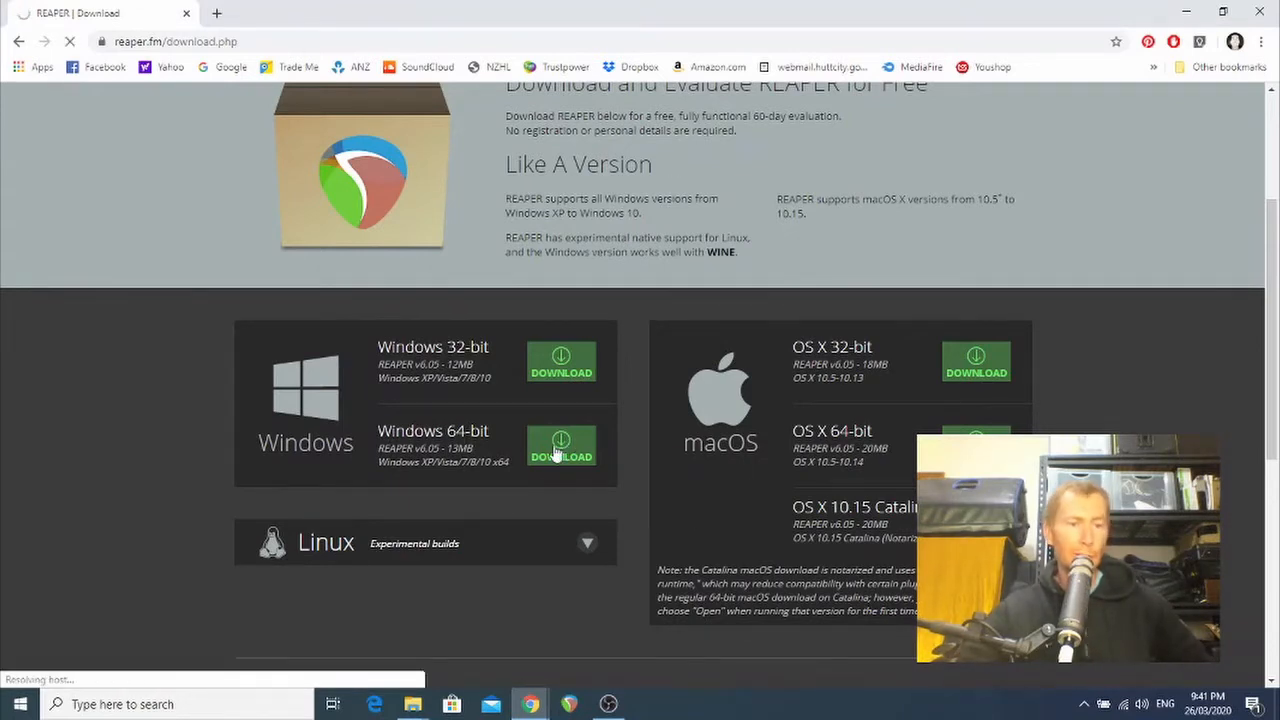
click(560, 445)
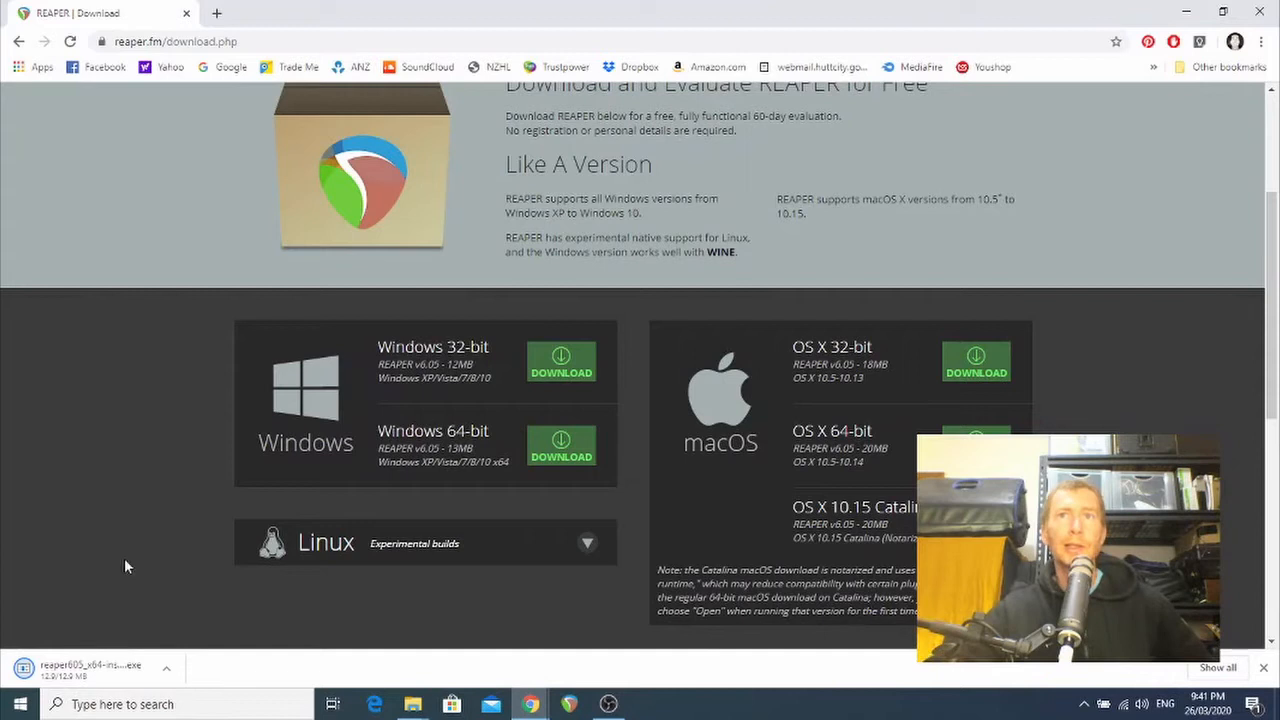
mouse_move(211, 444)
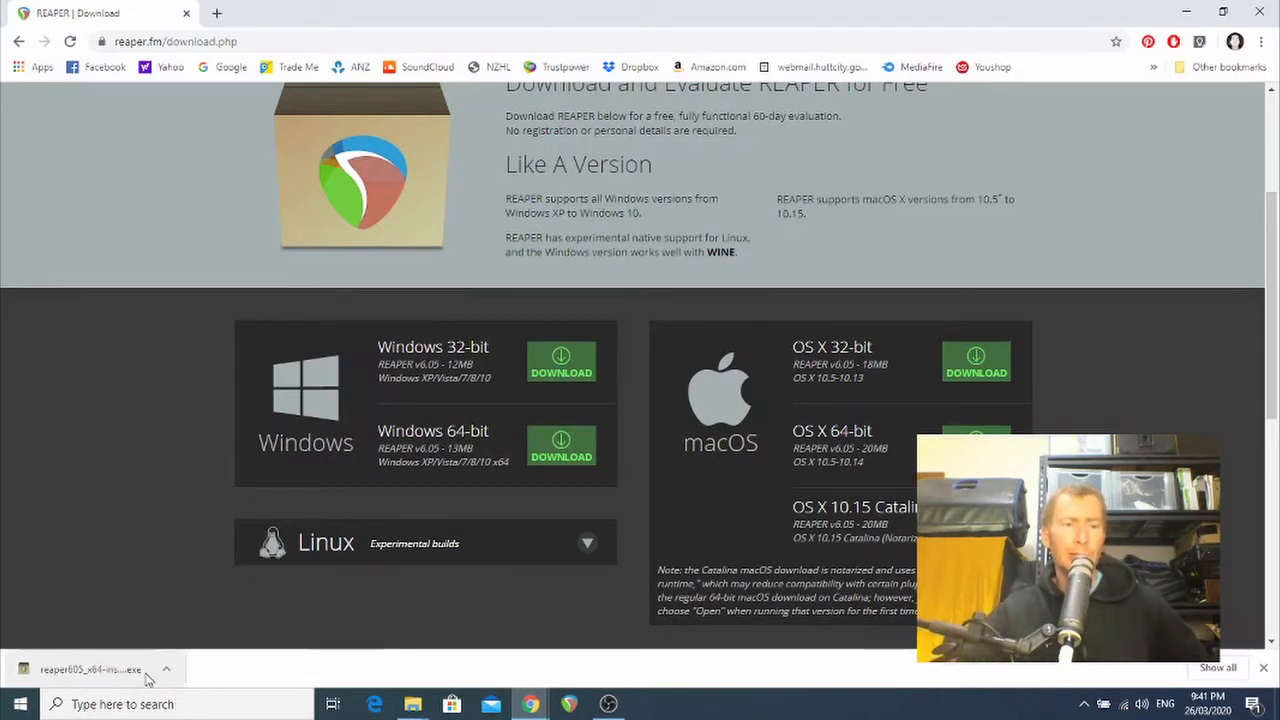
mouse_move(88, 675)
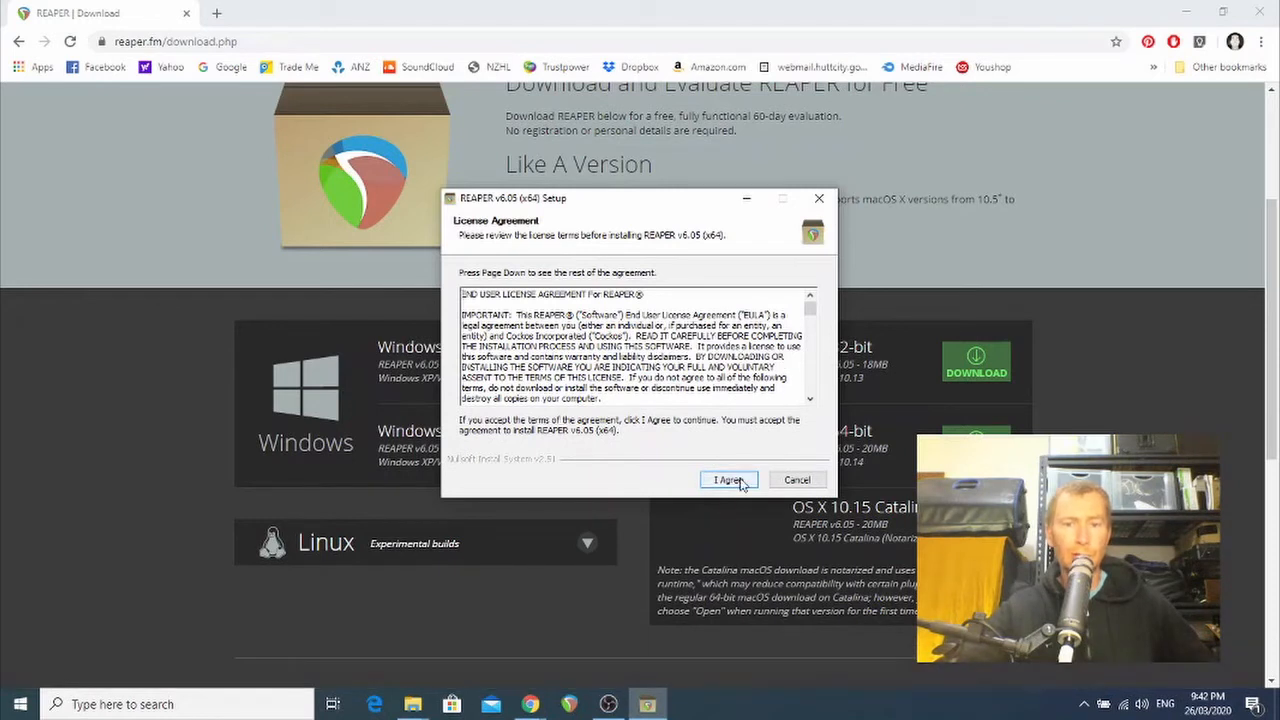
Install REAPER v6.05 x64 with the default folder and components, then launch it
click(728, 479)
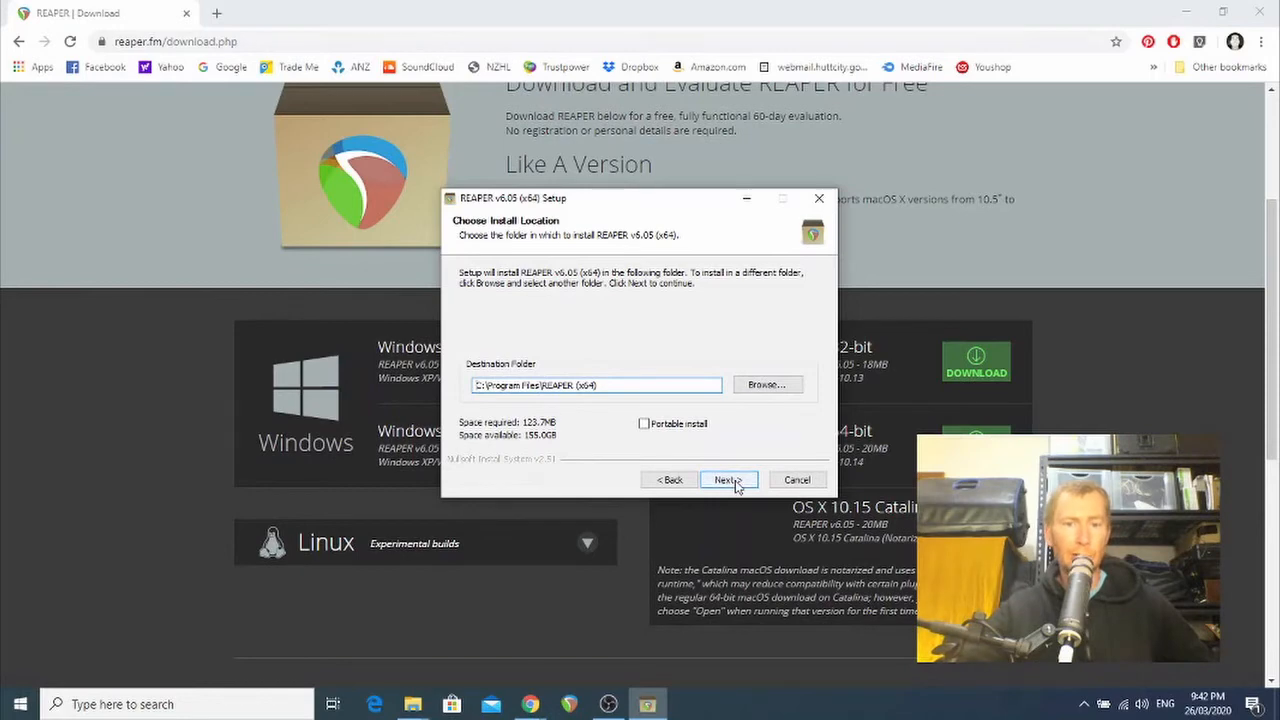
click(728, 479)
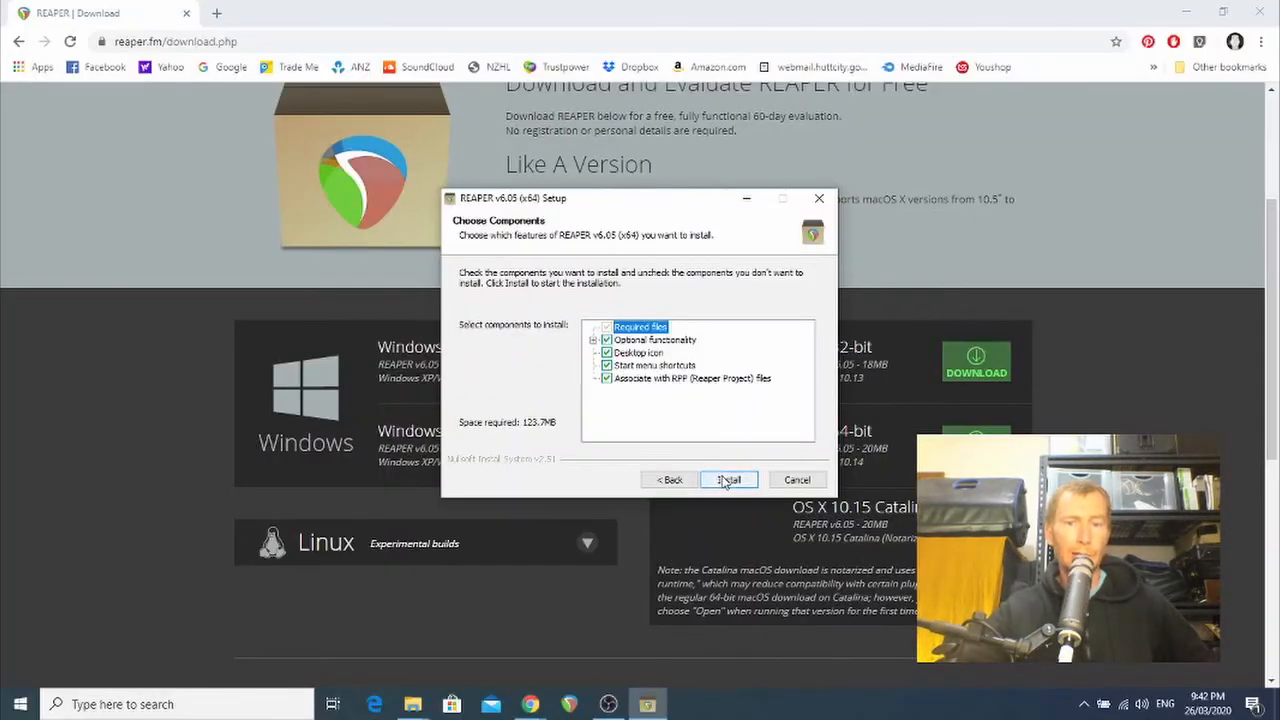
click(729, 479)
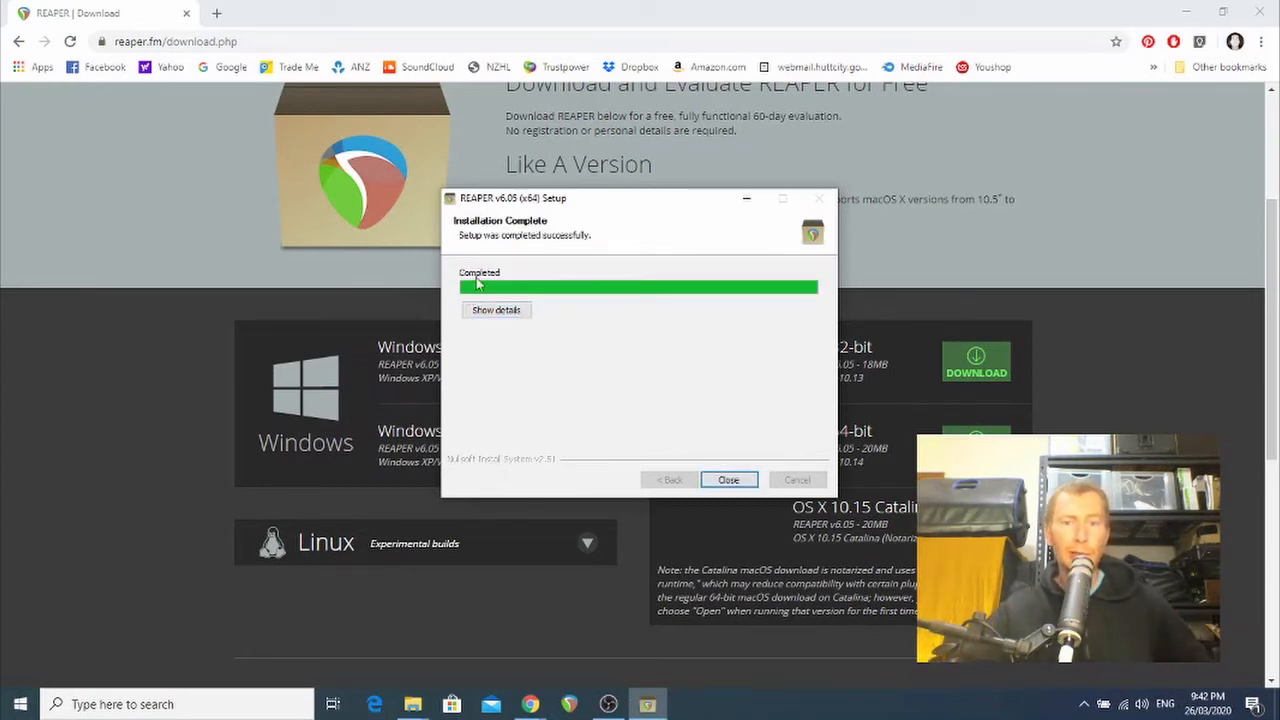
click(729, 479)
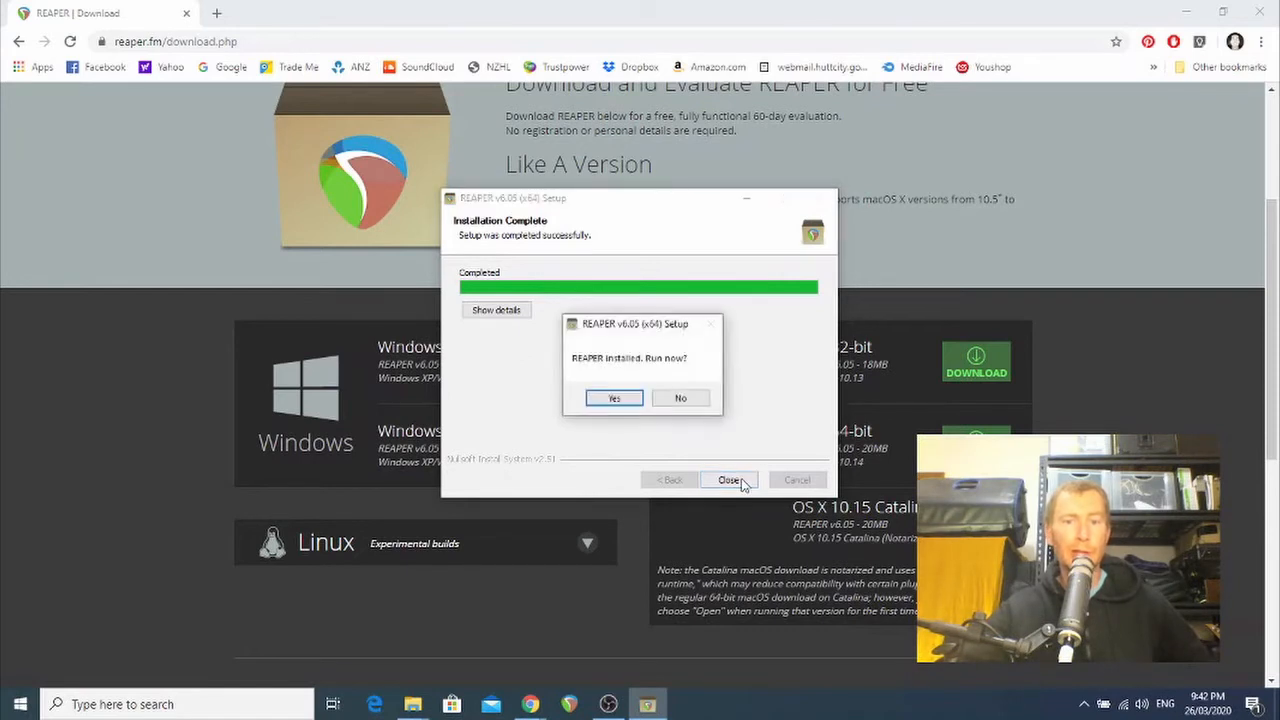
mouse_move(601, 436)
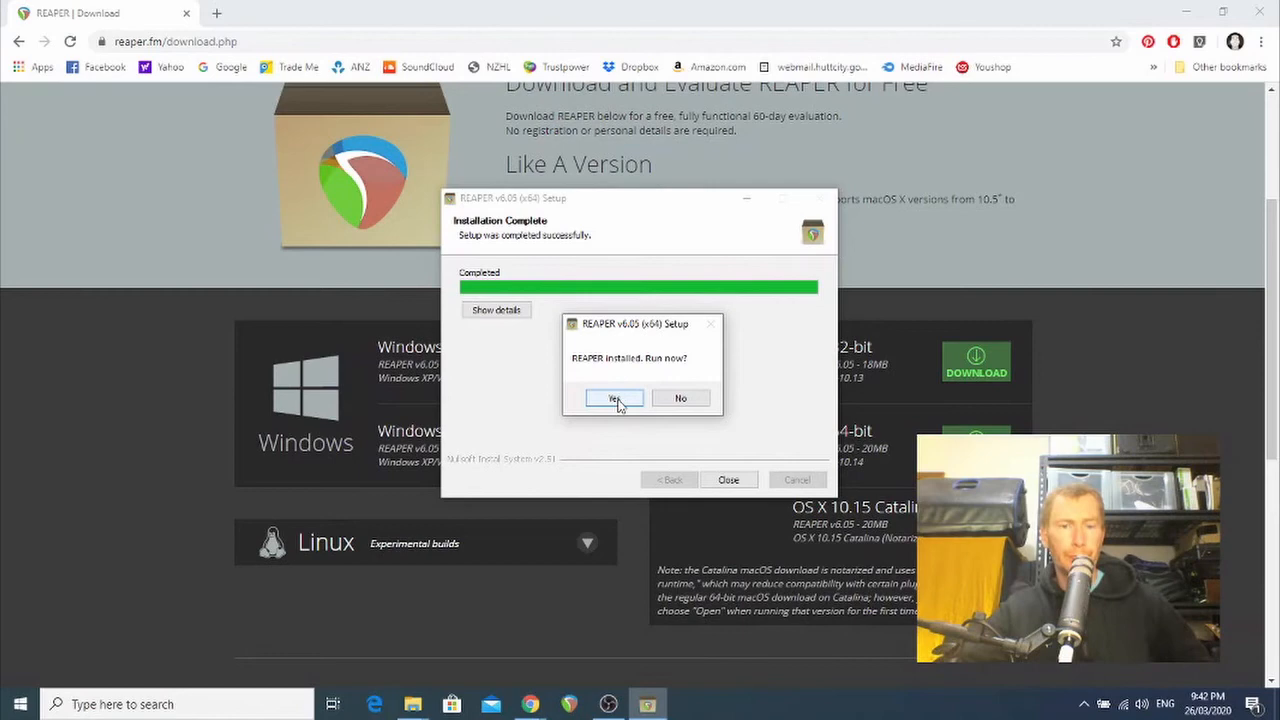
click(616, 398)
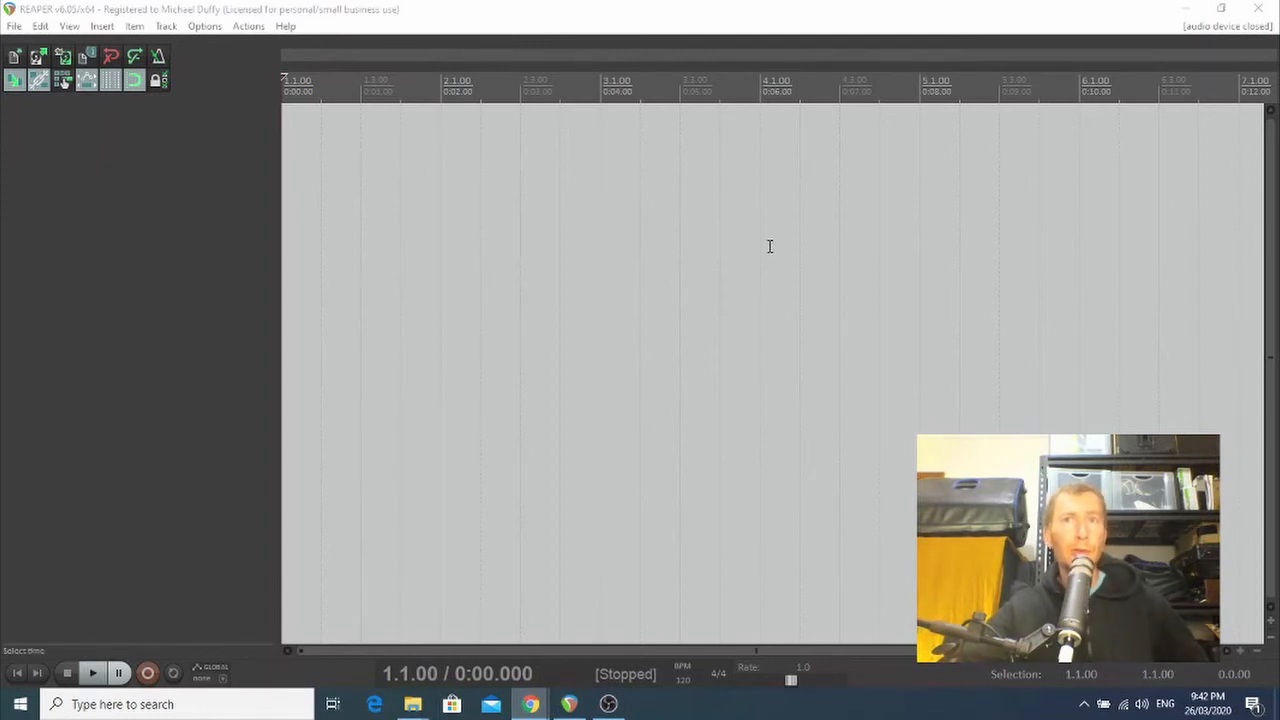
mouse_move(782, 277)
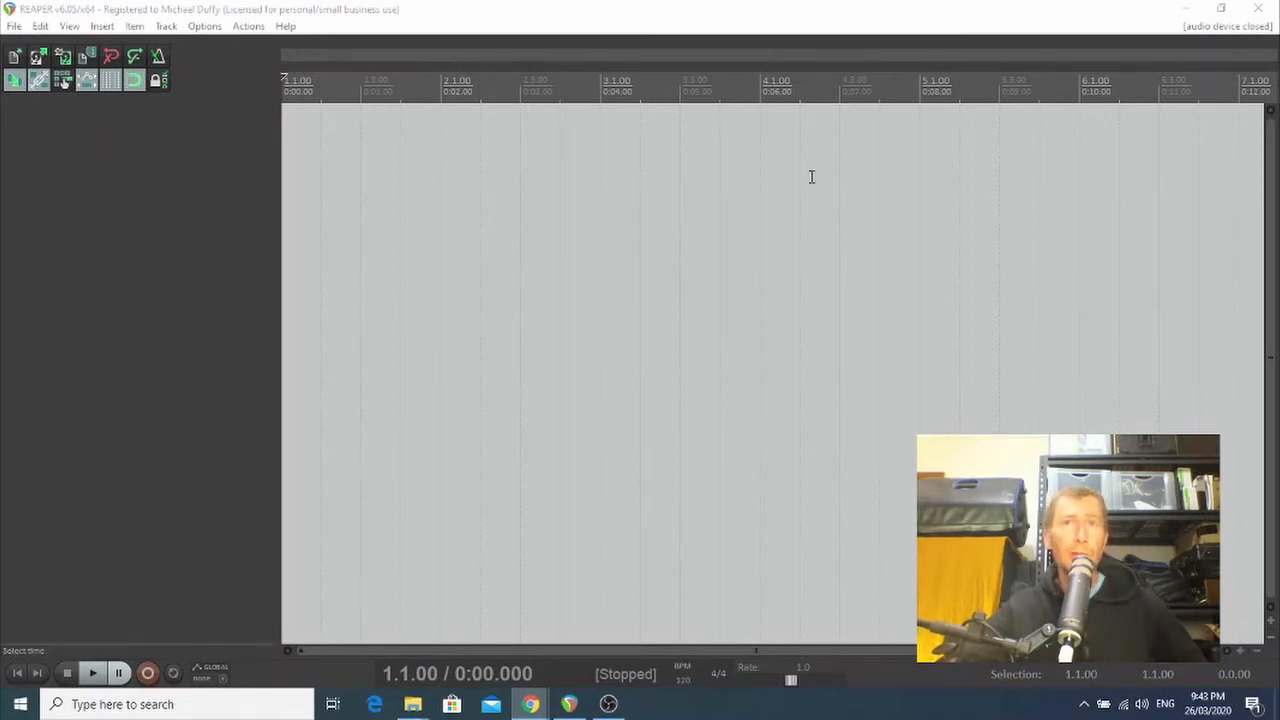
mouse_move(788, 276)
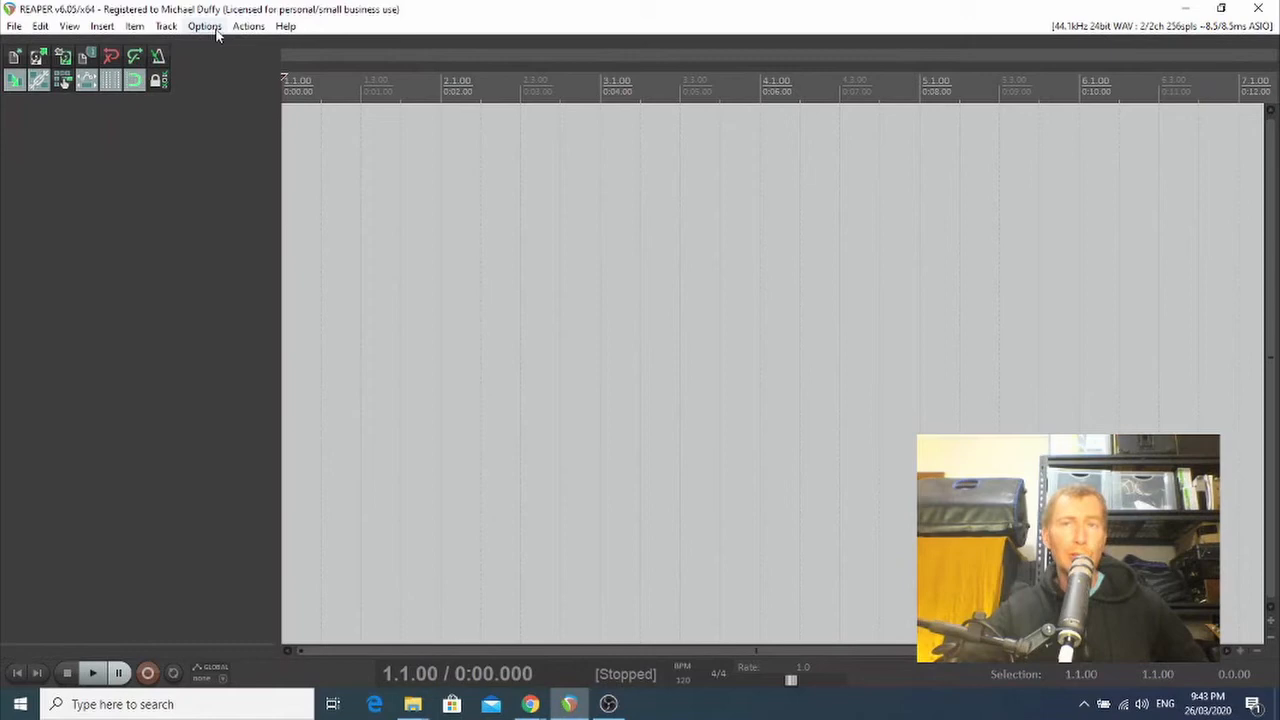
In Preferences > Audio > Device, change the audio system from ASIO to WASAPI
click(207, 26)
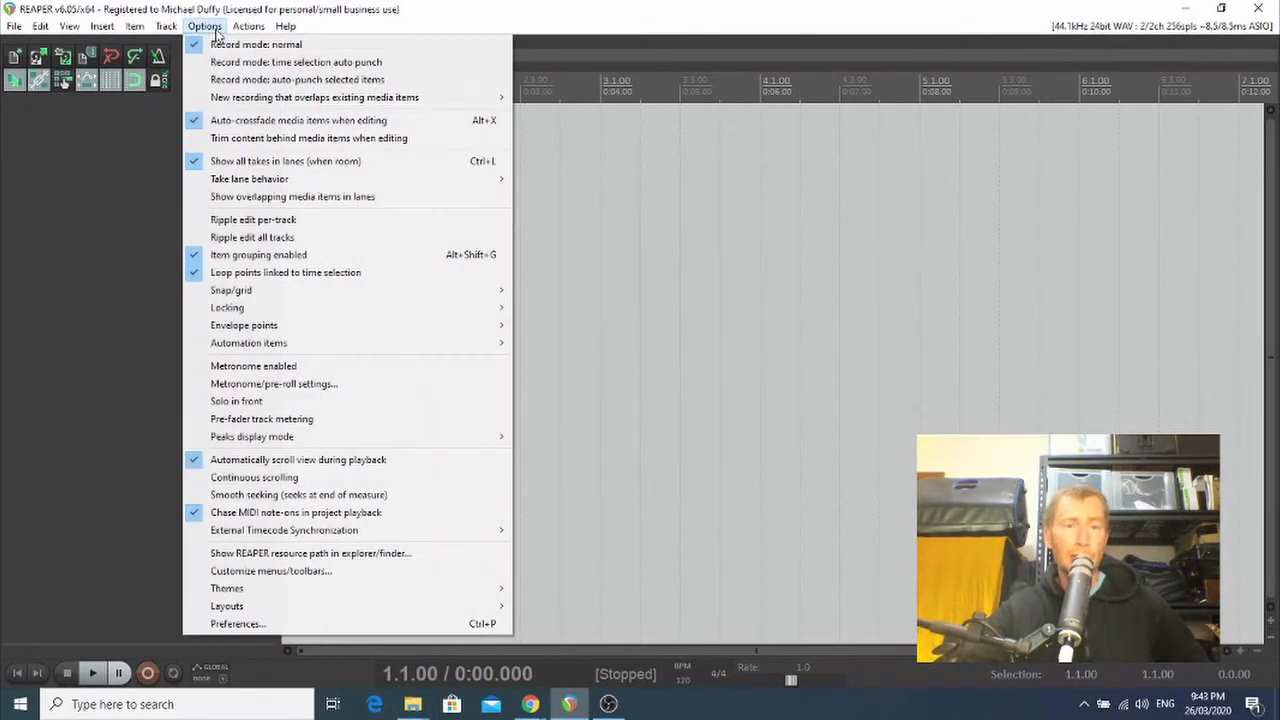
mouse_move(238, 623)
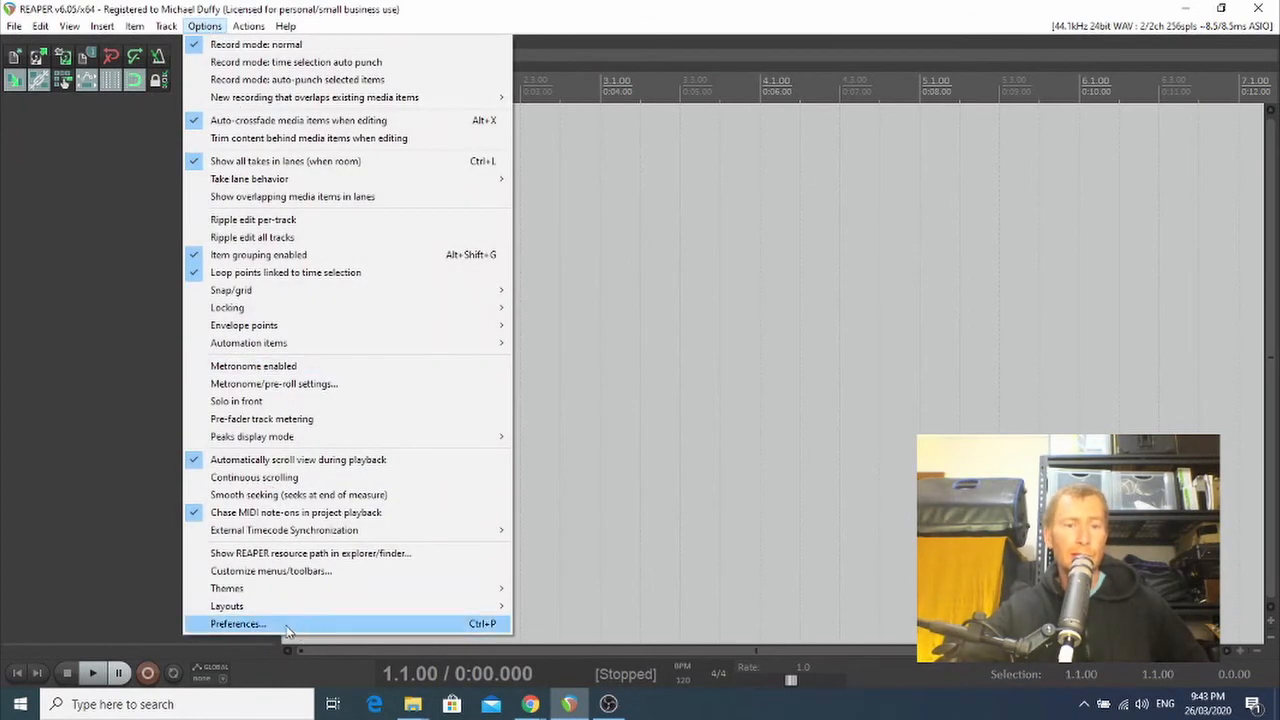
click(237, 623)
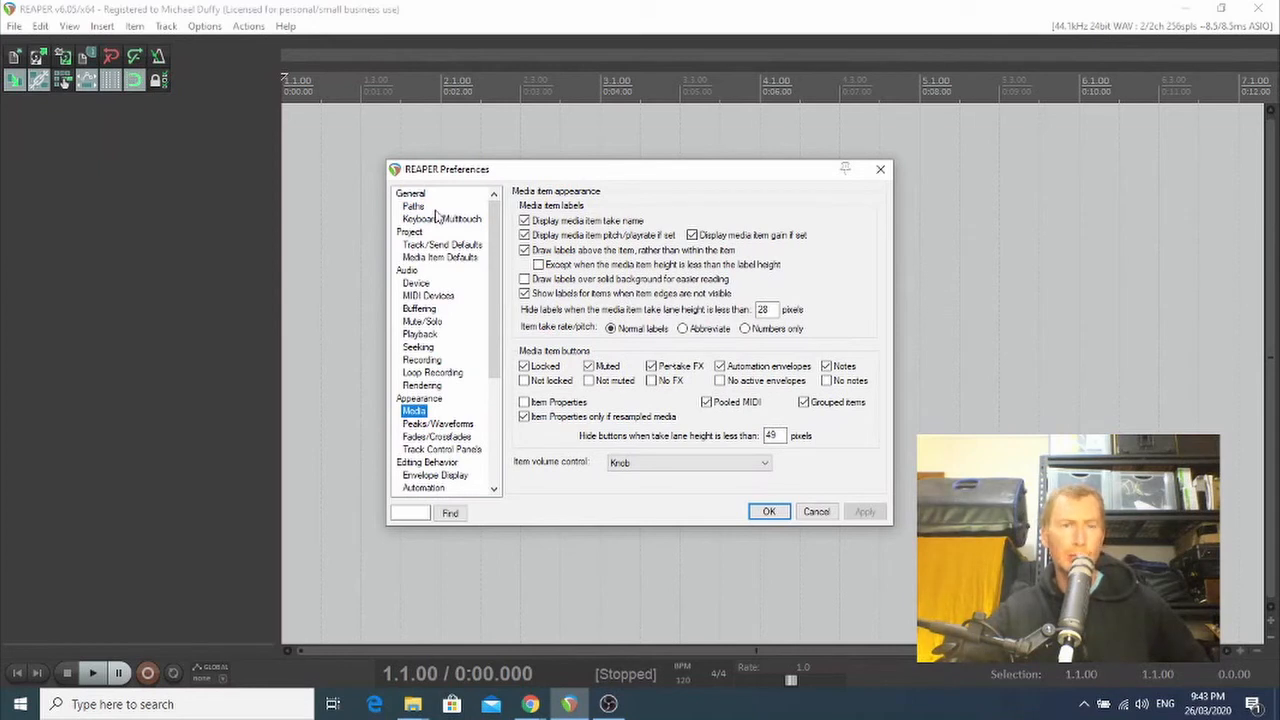
mouse_move(415, 282)
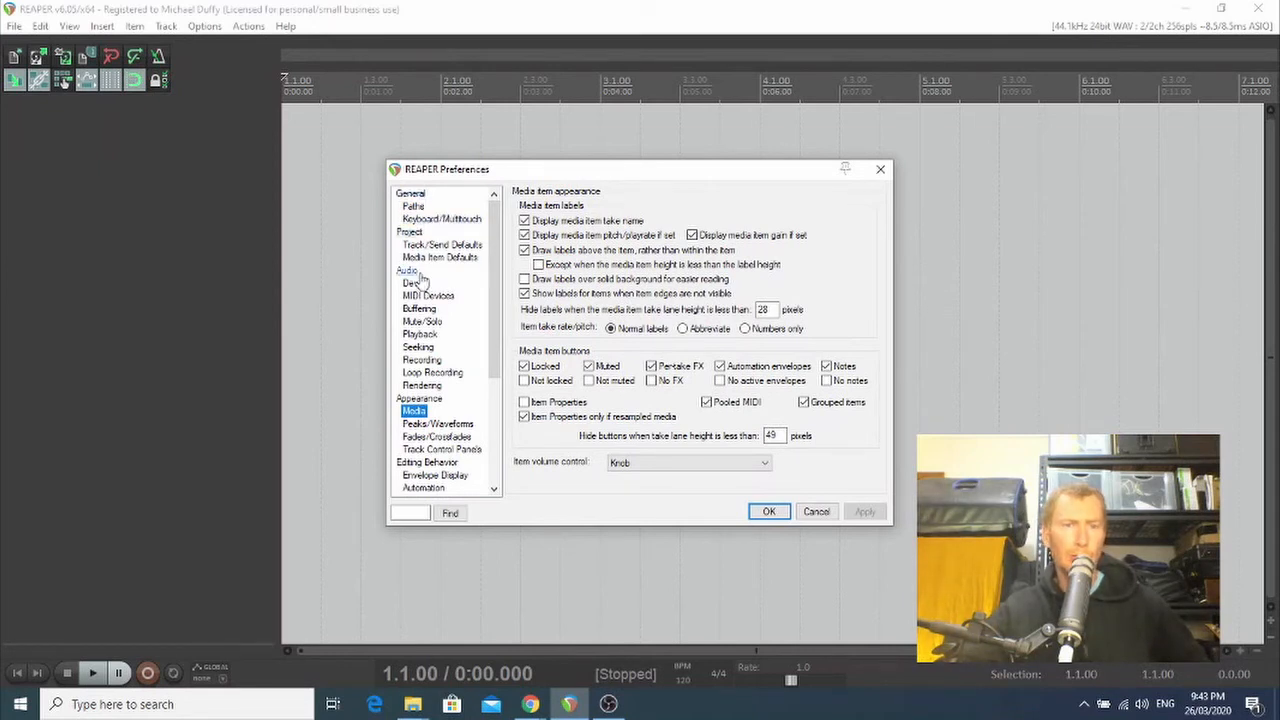
click(414, 283)
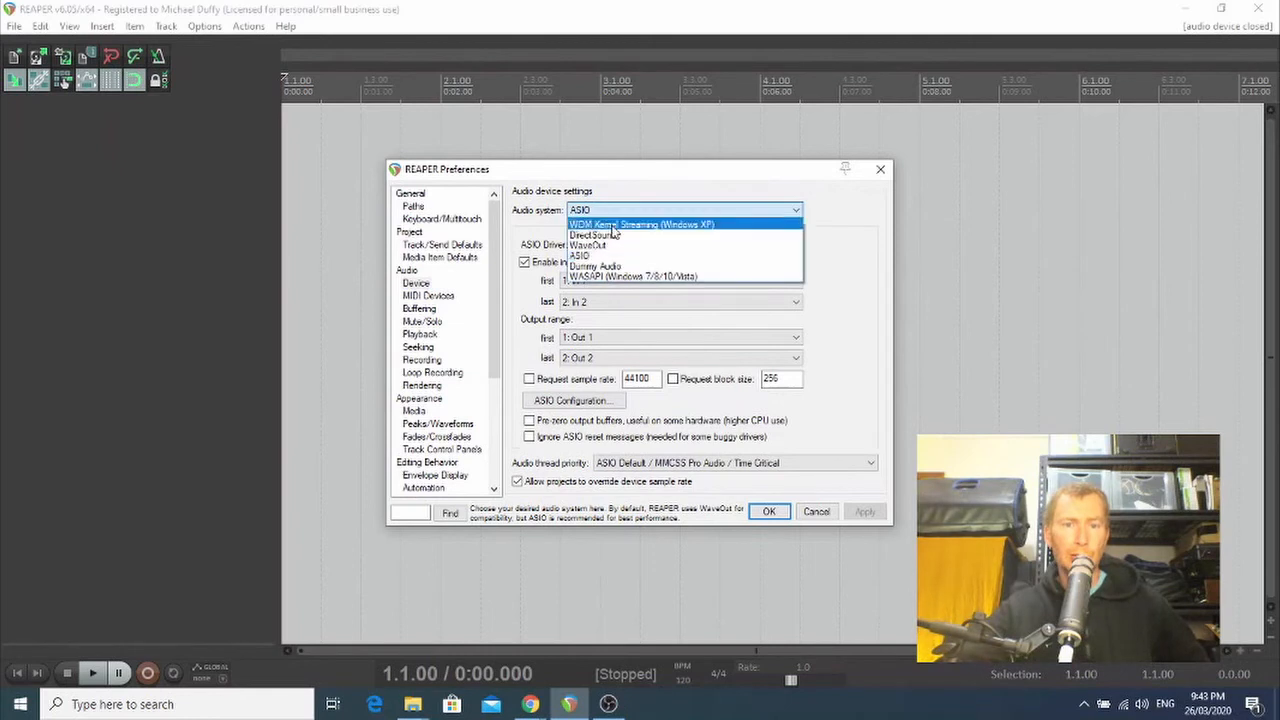
mouse_move(635, 277)
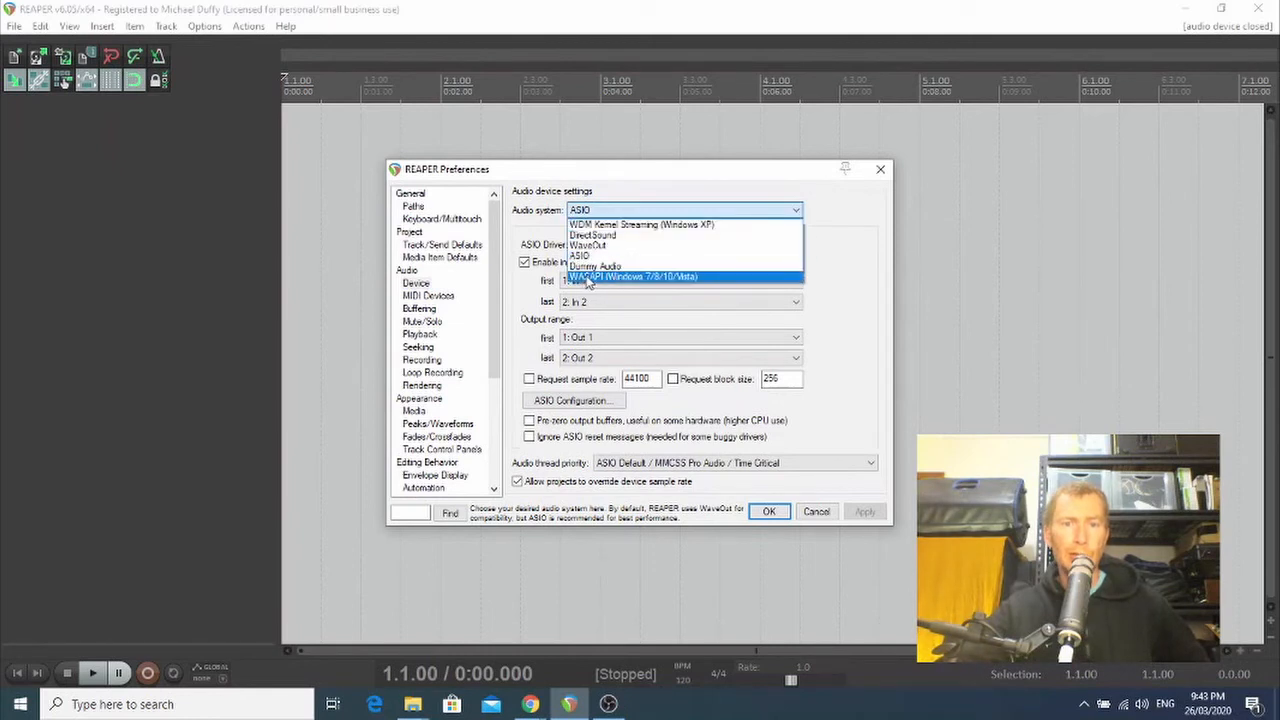
click(634, 277)
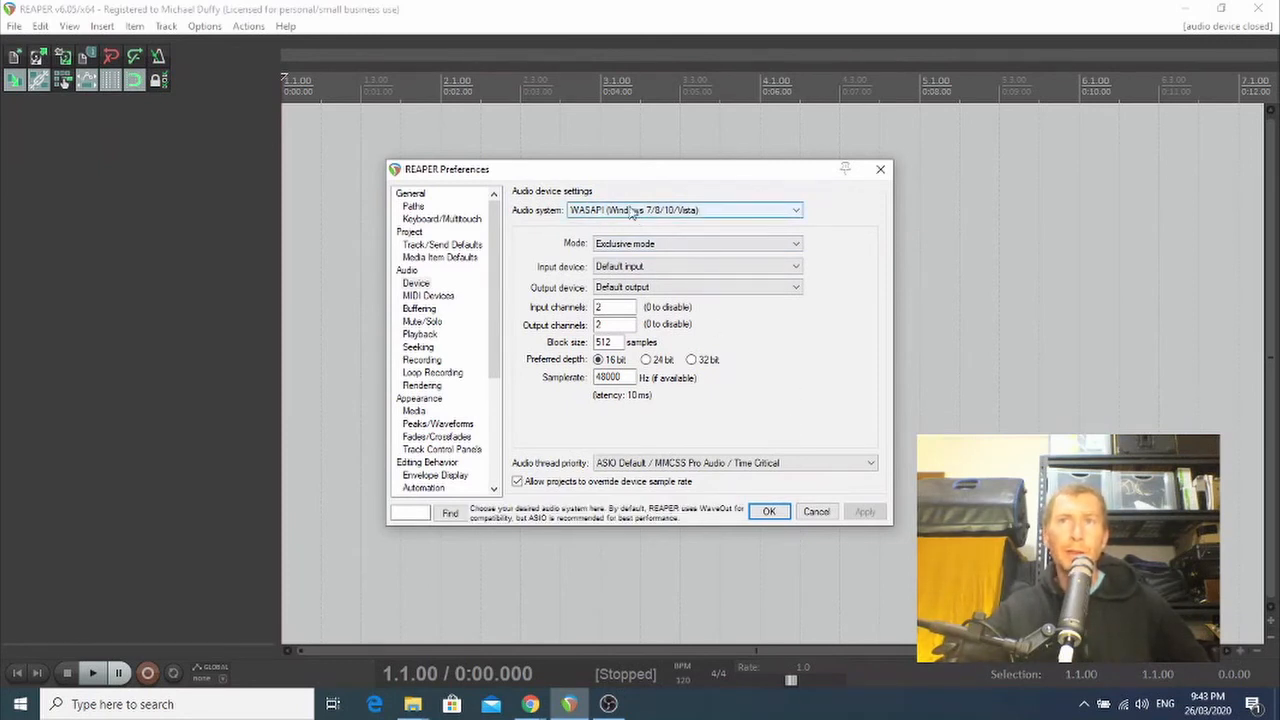
mouse_move(498, 255)
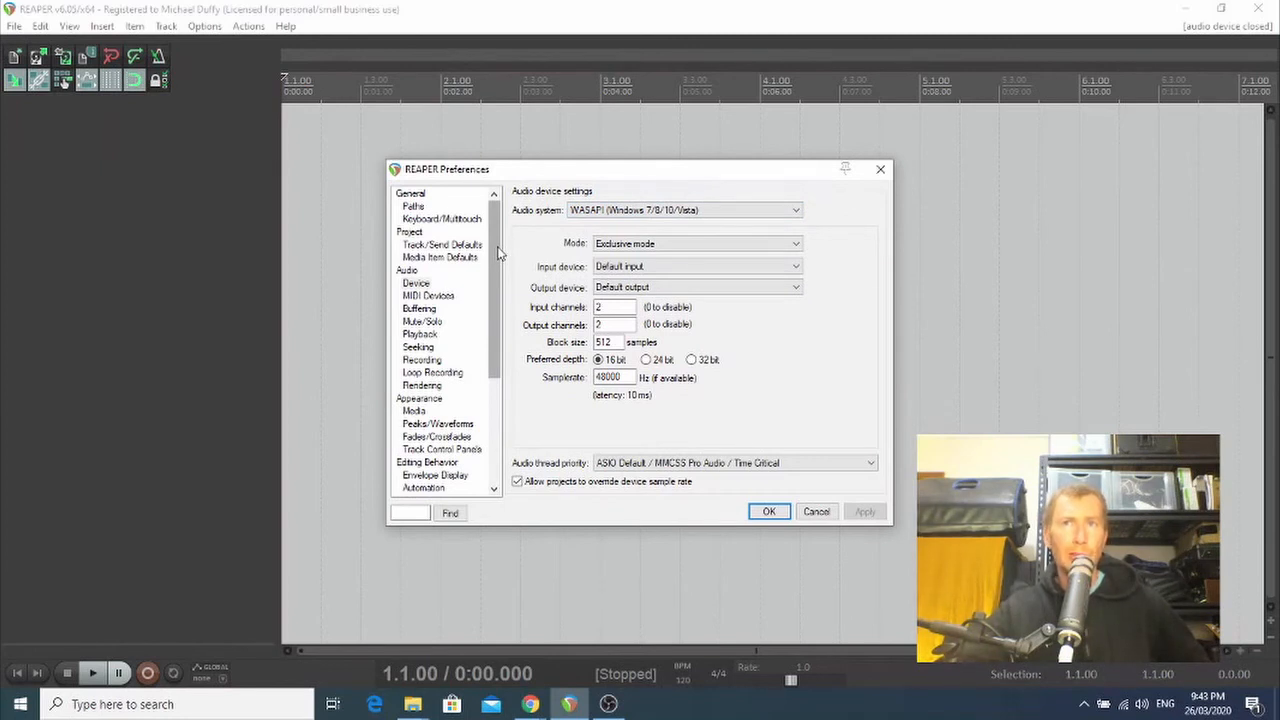
In Preferences > Appearance > Media, set the item volume control to Knob
scroll(down, 3)
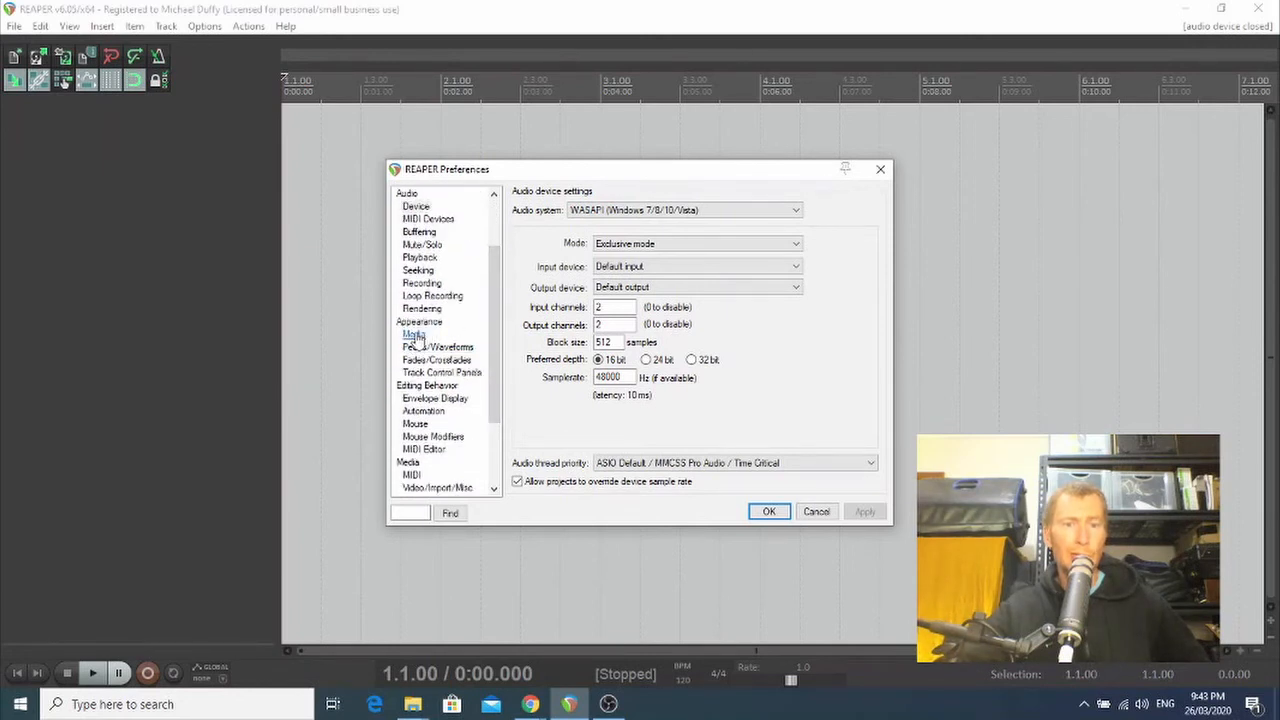
click(412, 334)
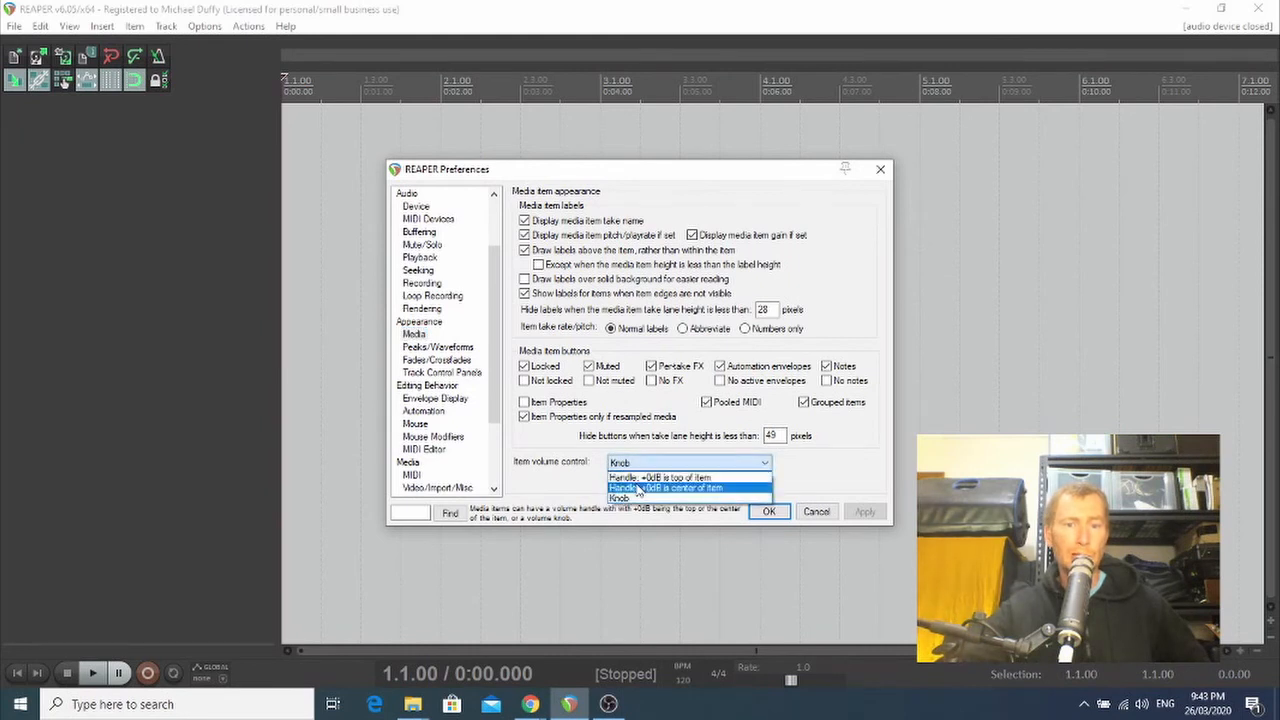
mouse_move(618, 498)
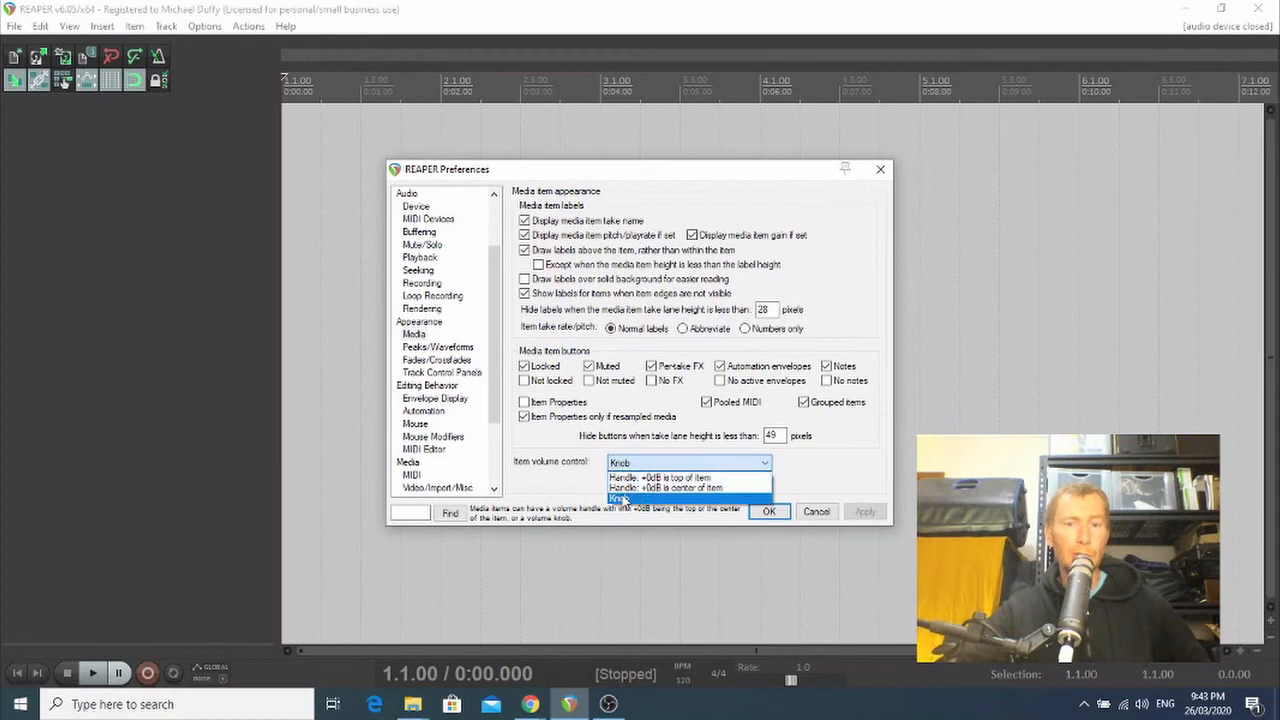
click(620, 498)
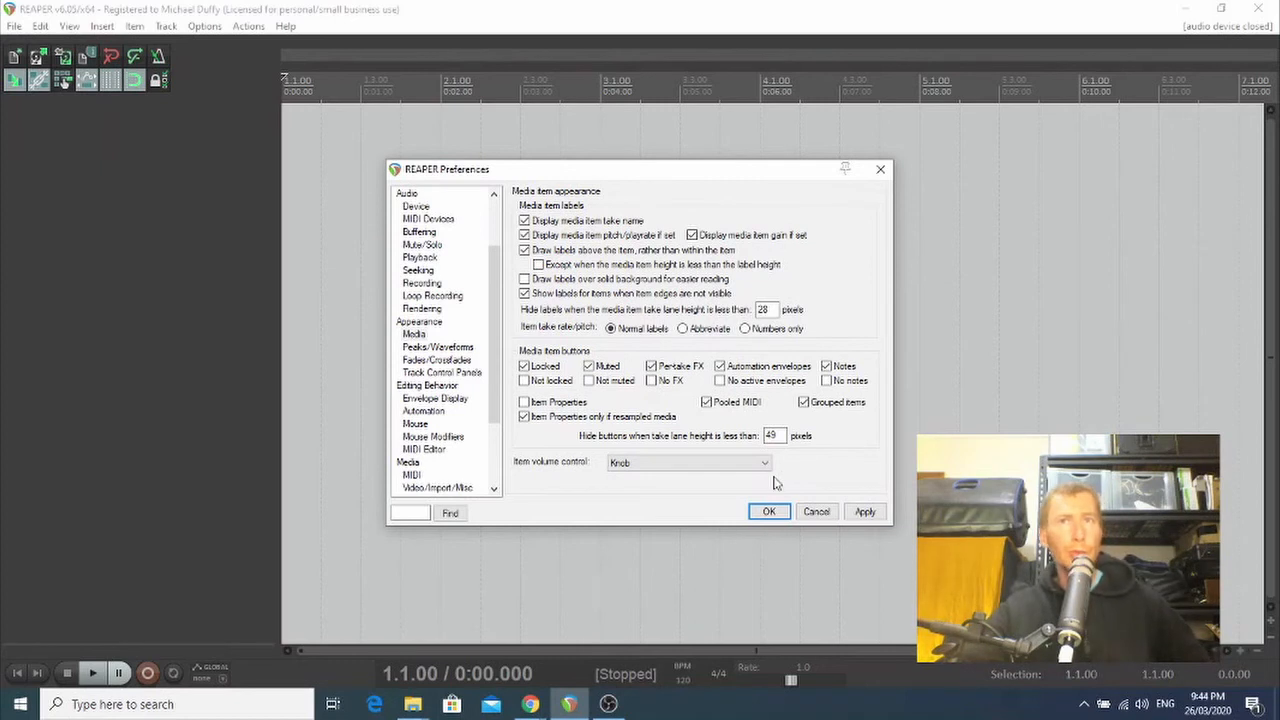
mouse_move(780, 447)
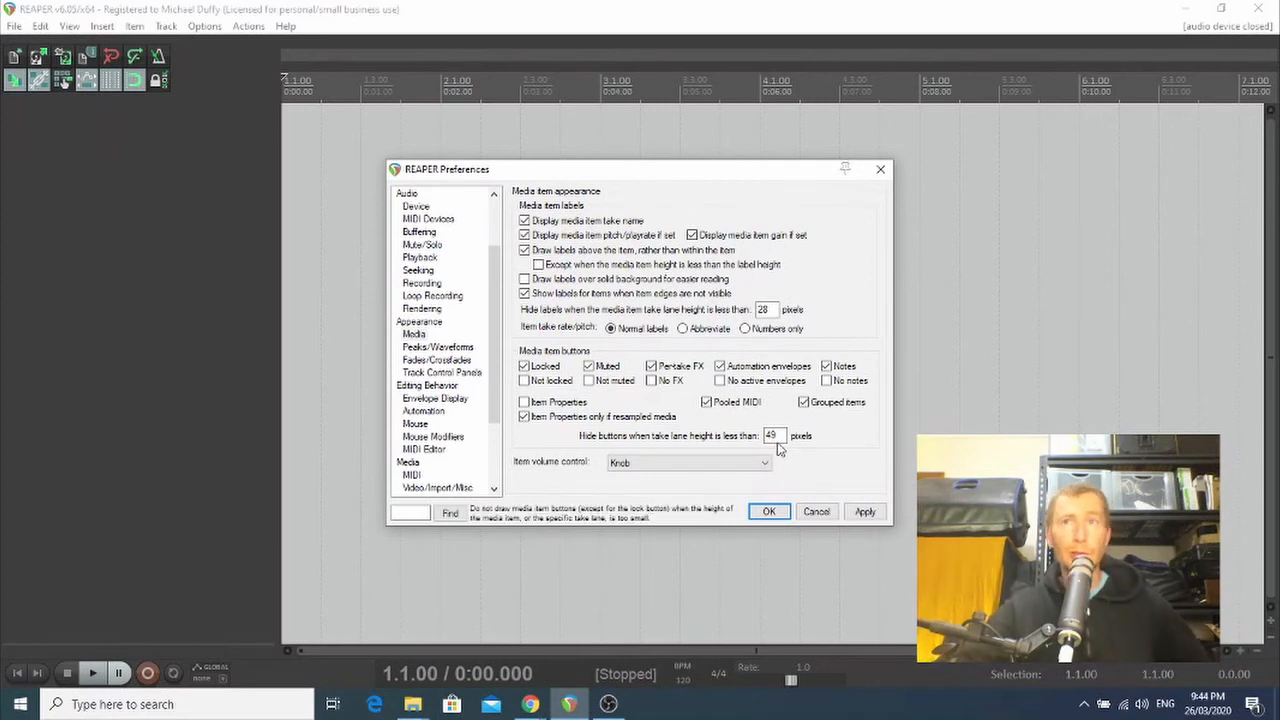
click(773, 435)
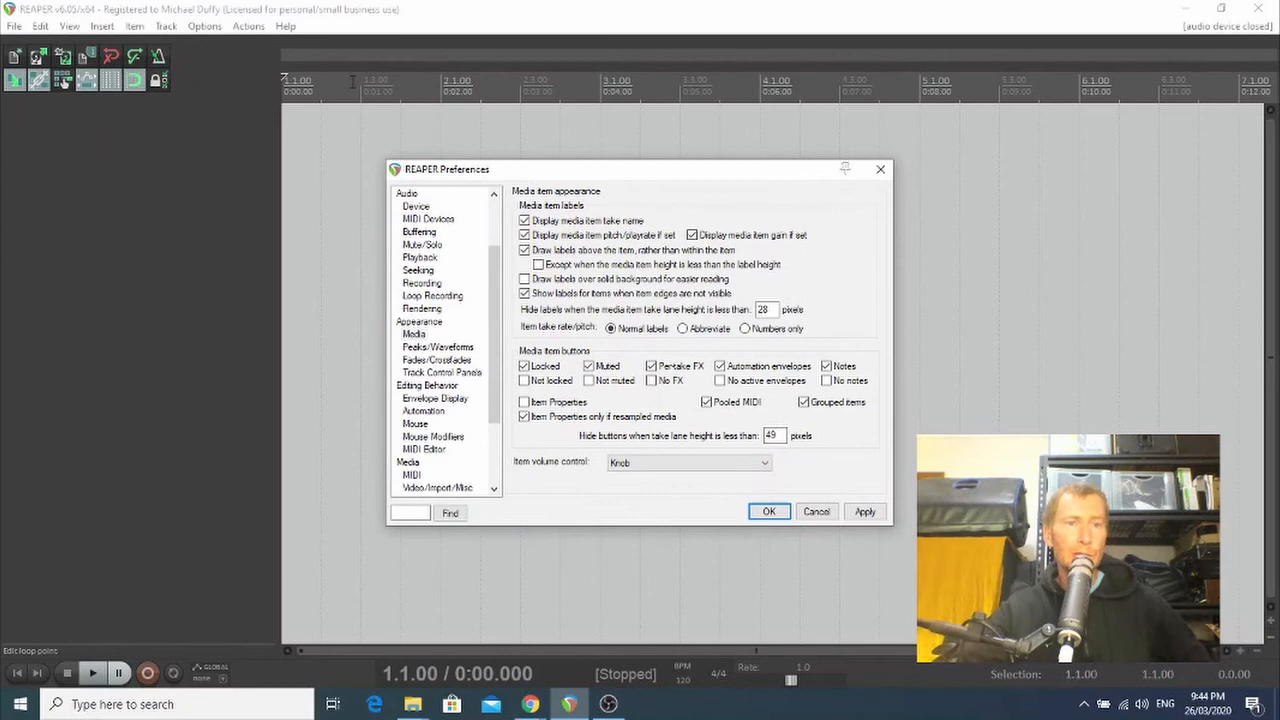
click(204, 26)
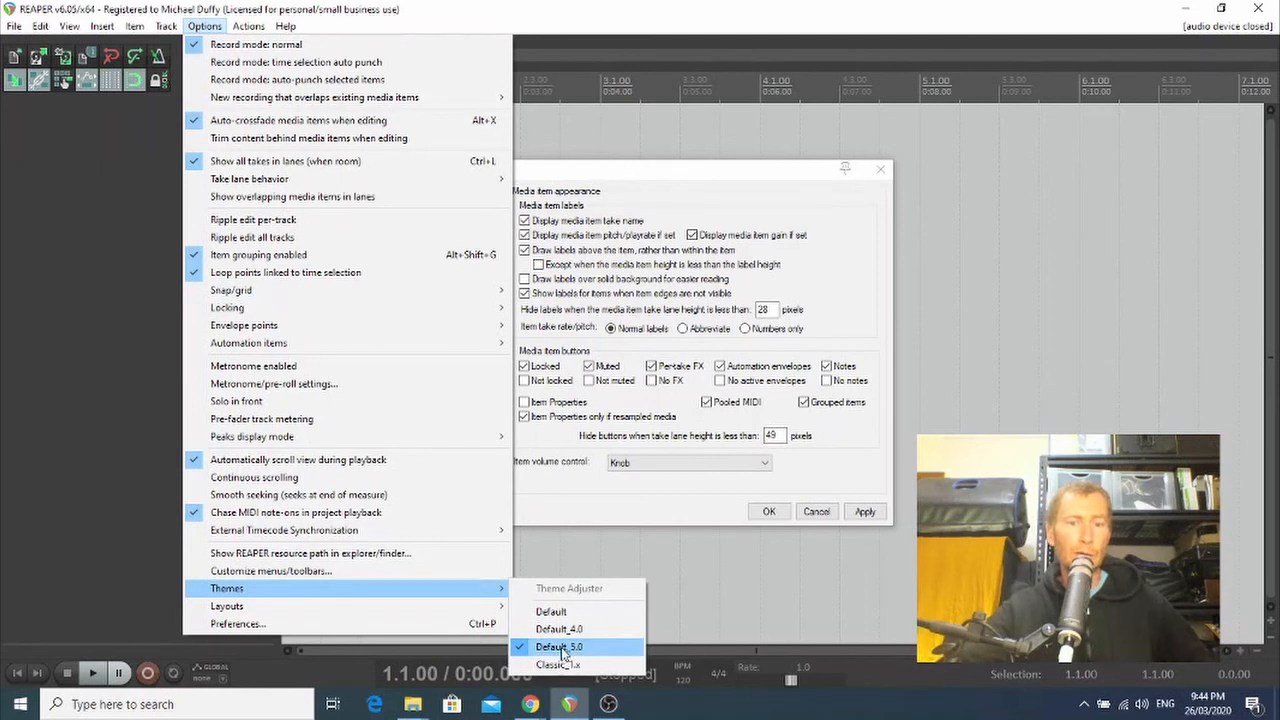
mouse_move(553, 654)
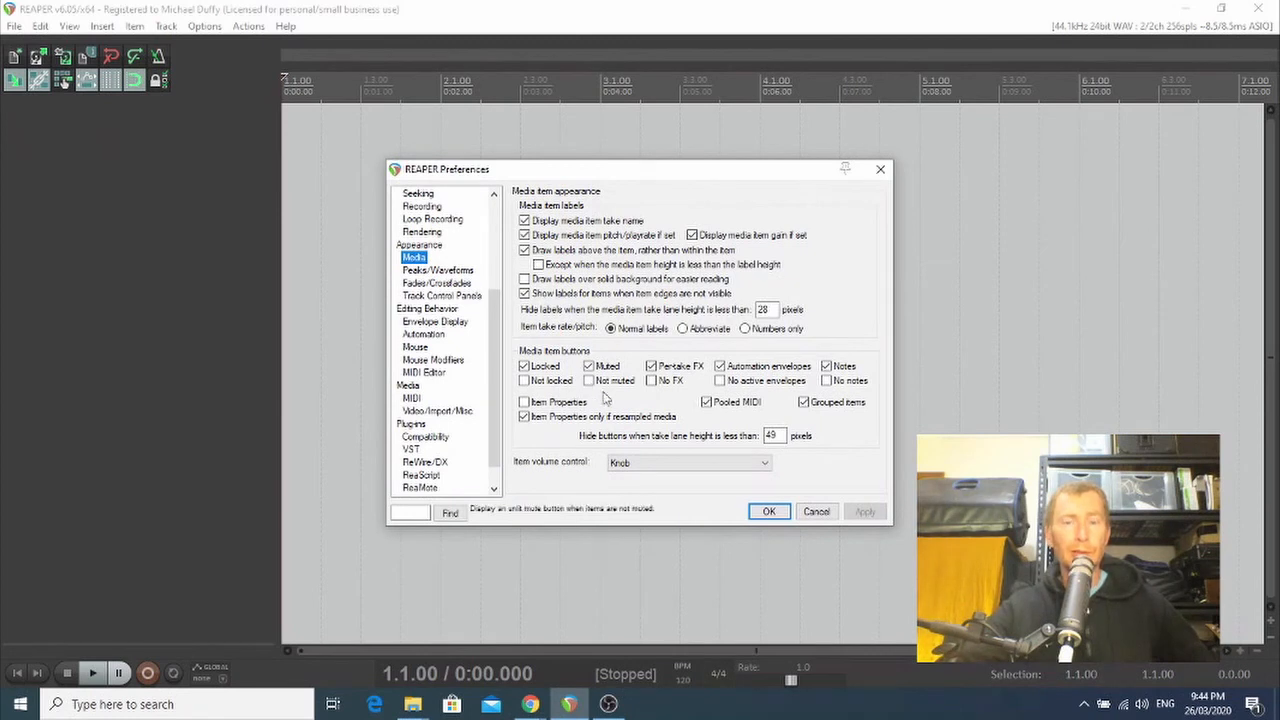
mouse_move(837, 444)
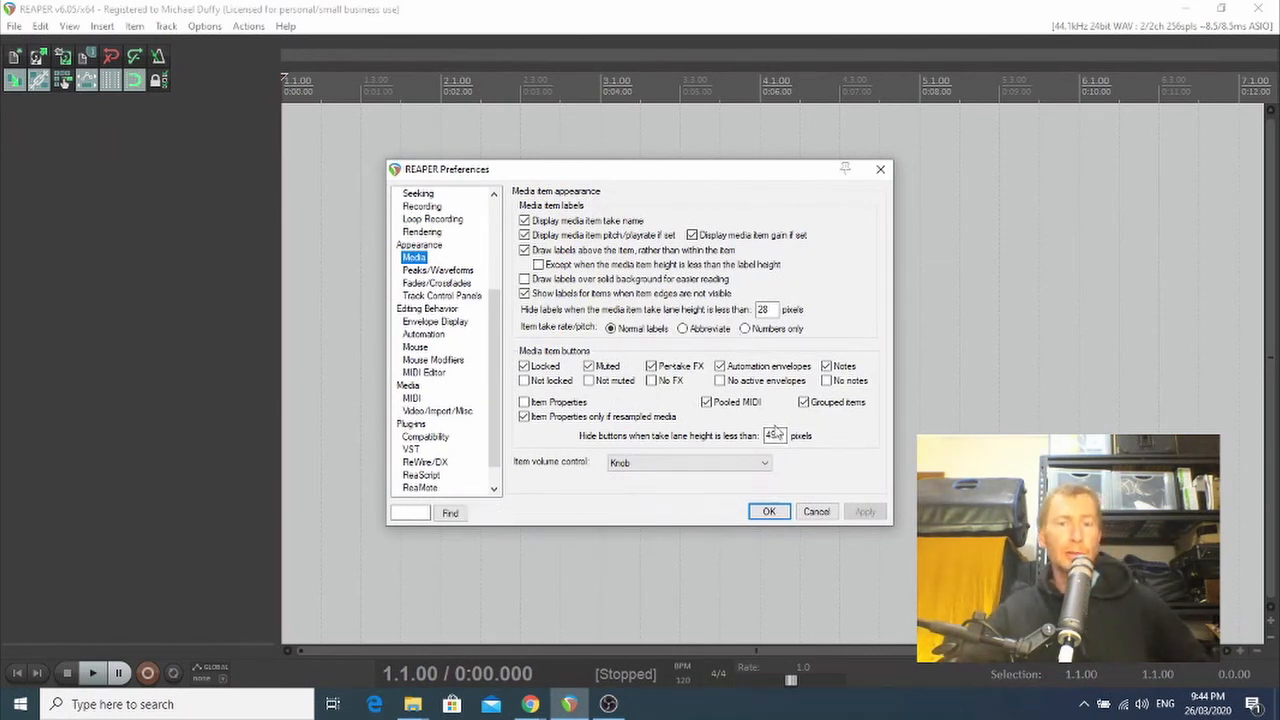
Apply the Default_5.0 theme and close Preferences with OK
click(769, 511)
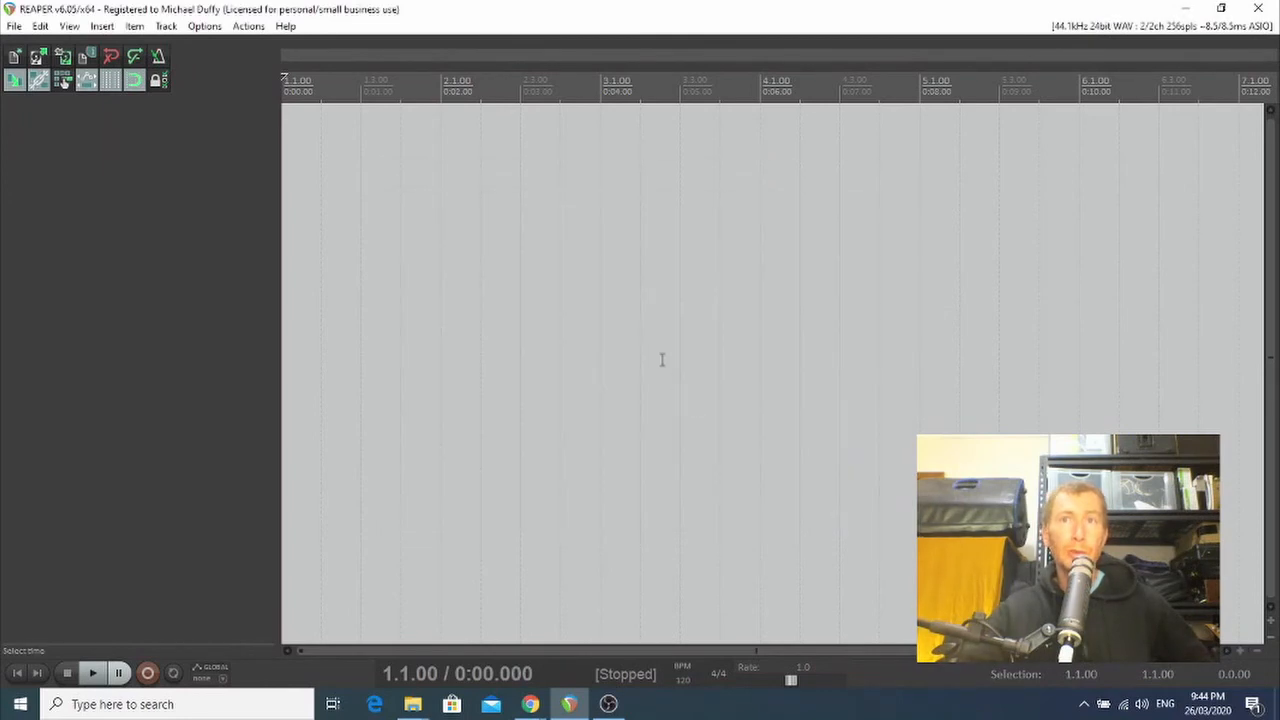